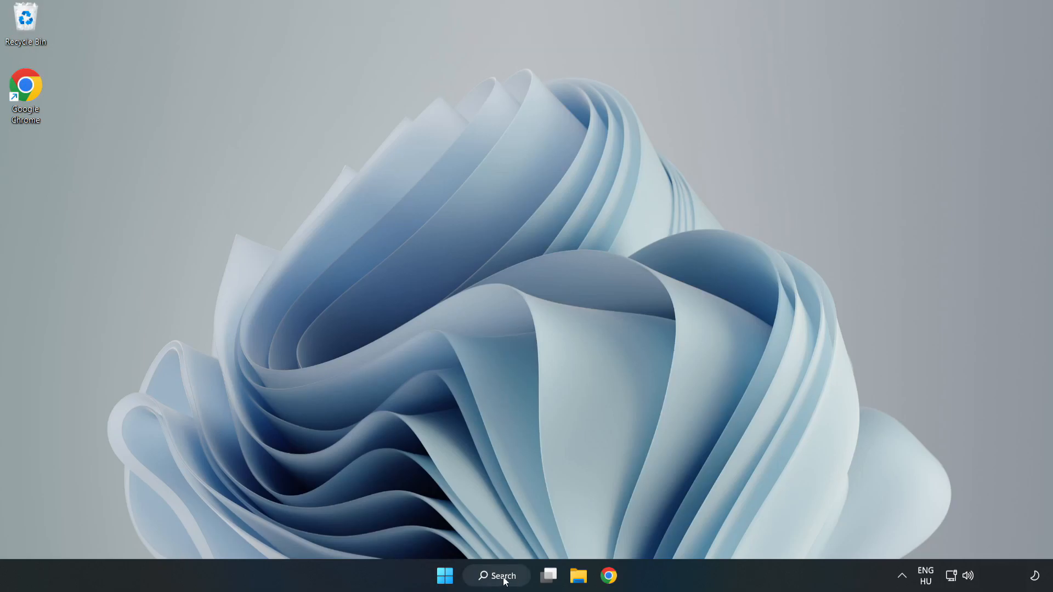
- Search Windows for "device" and launch Device Manager from the best match
left_click(496, 576)
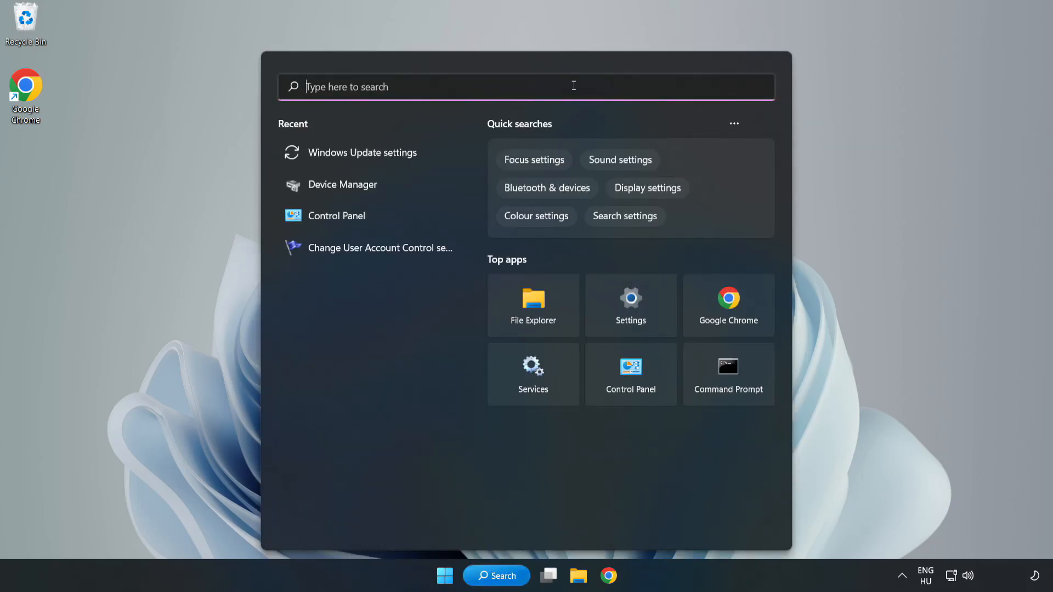
type("device manager")
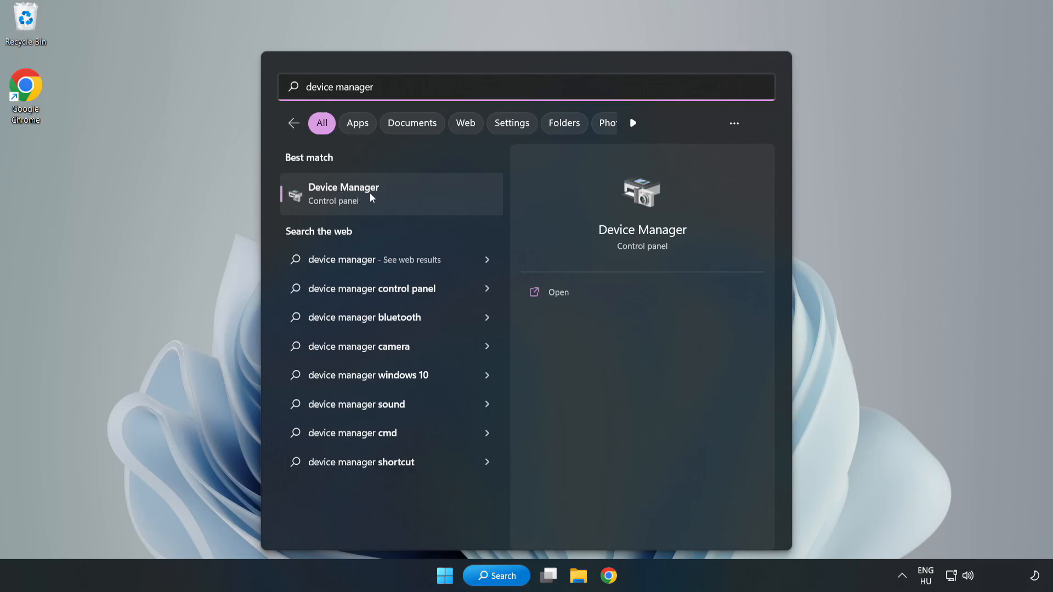
left_click(342, 194)
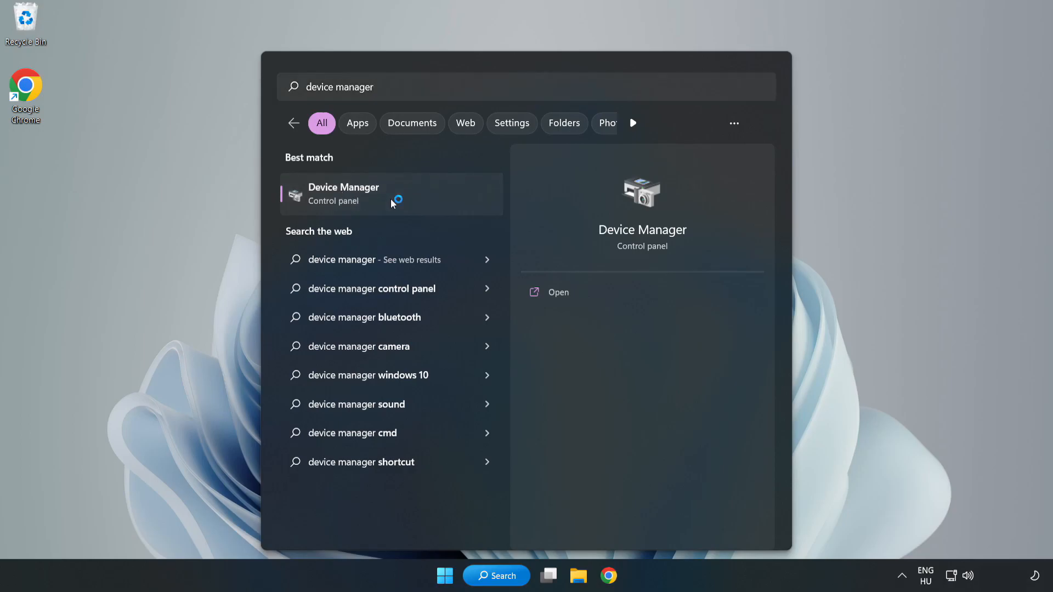
left_click(344, 194)
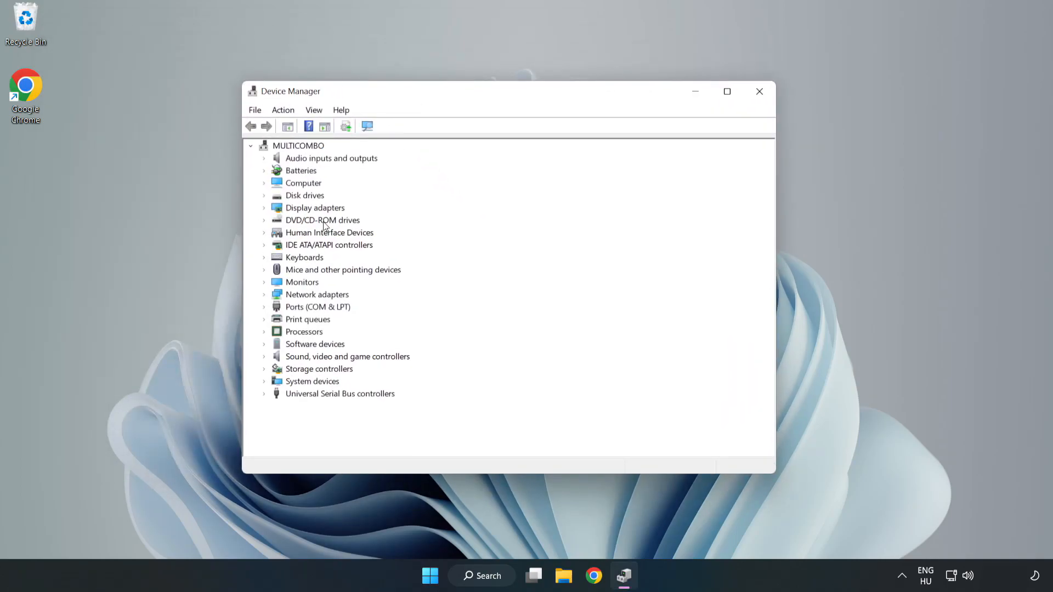
- Run an automatic driver update search for the VMware SVGA 3D display adapter
left_click(315, 207)
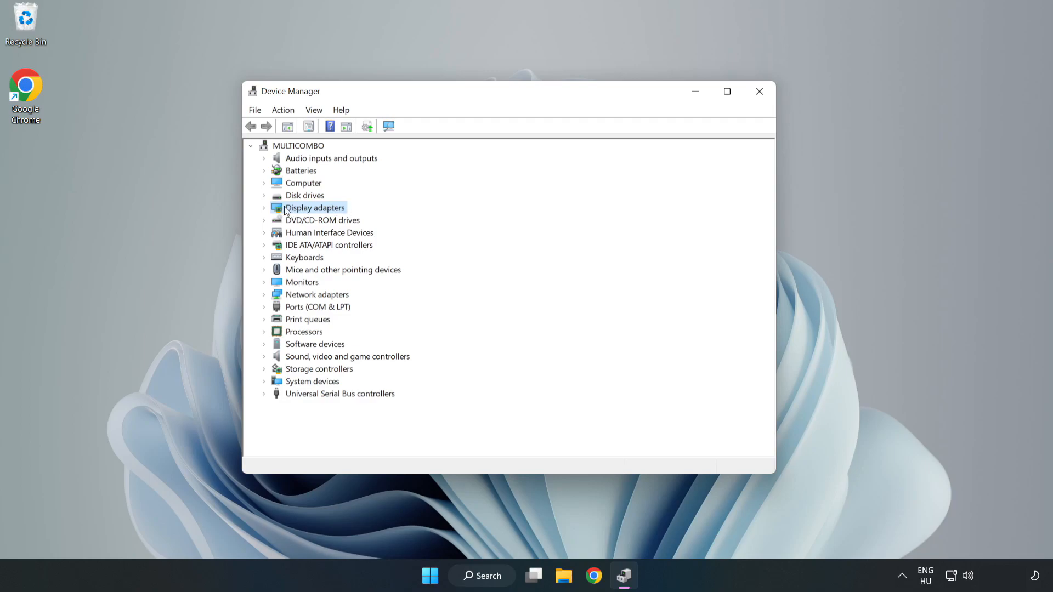
left_click(265, 207)
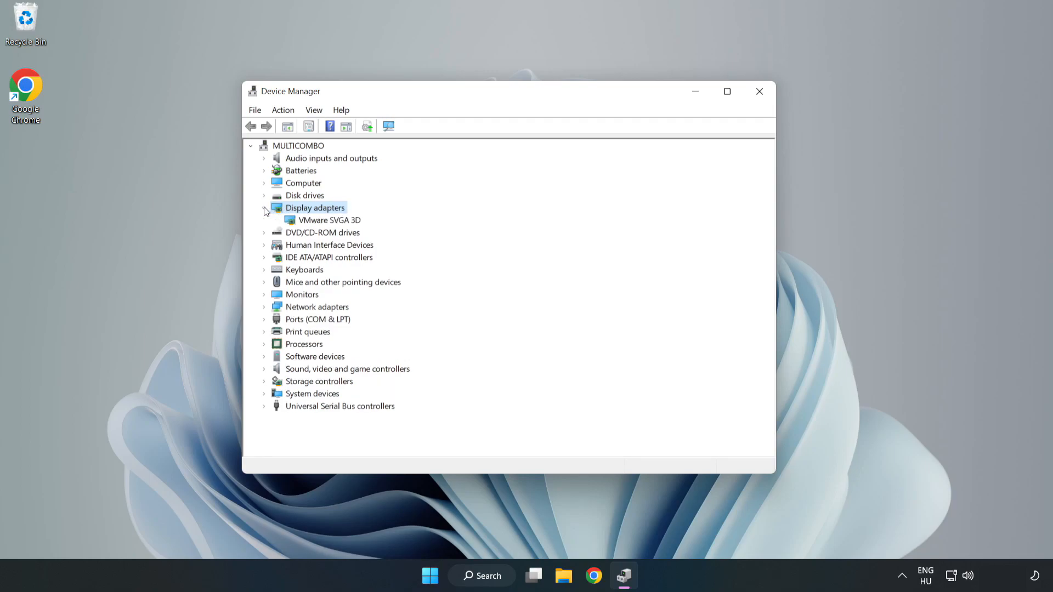
left_click(329, 219)
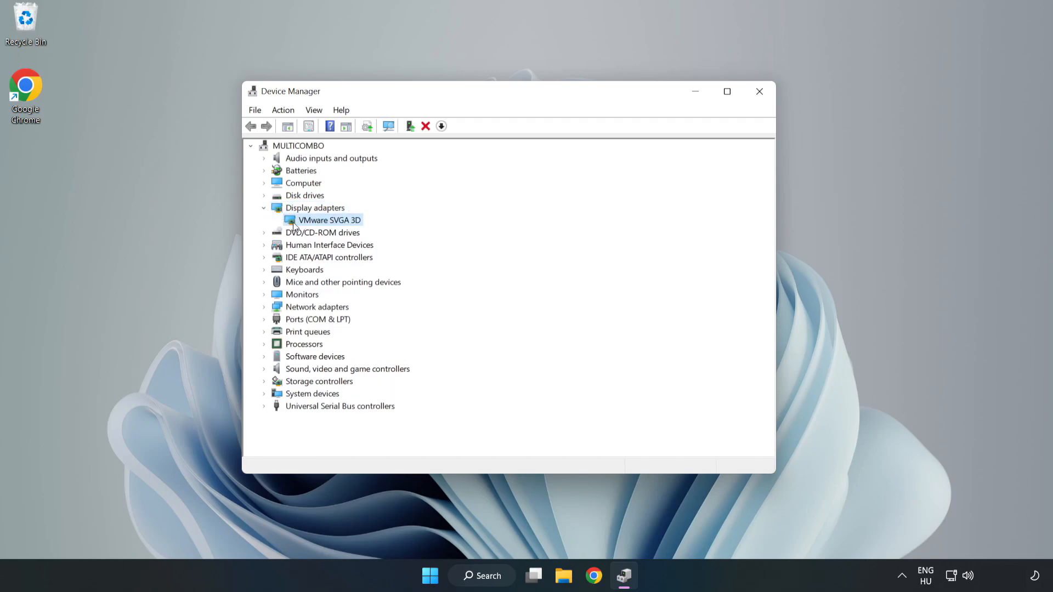
right_click(327, 220)
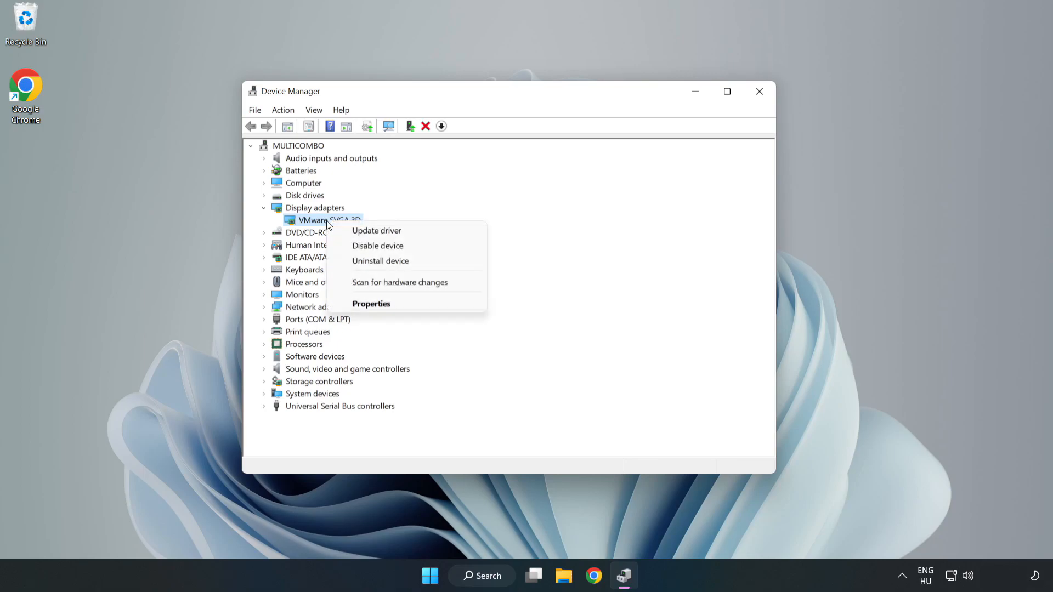
mouse_move(376, 230)
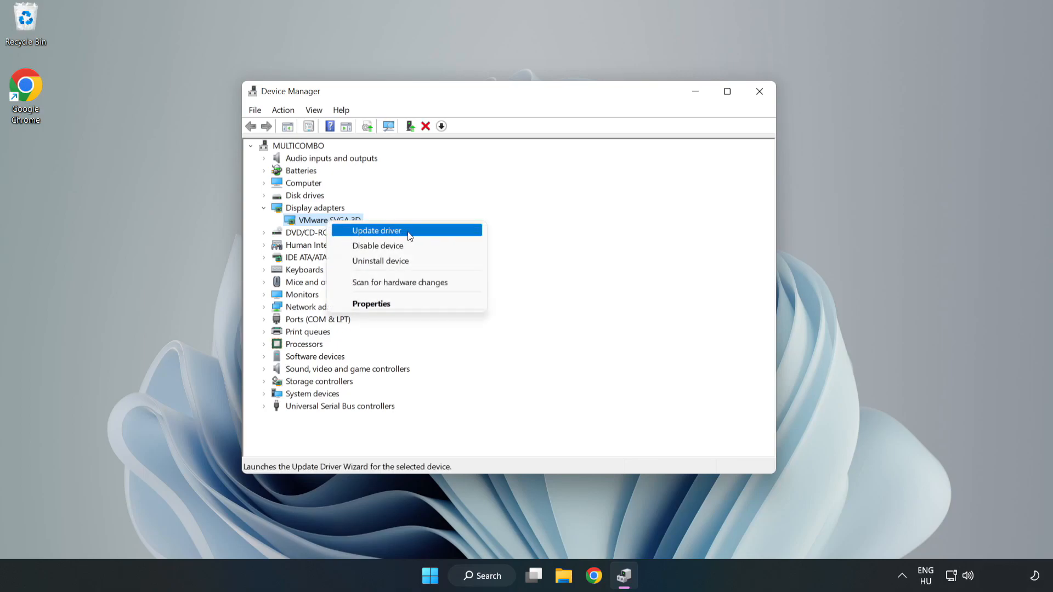
left_click(376, 230)
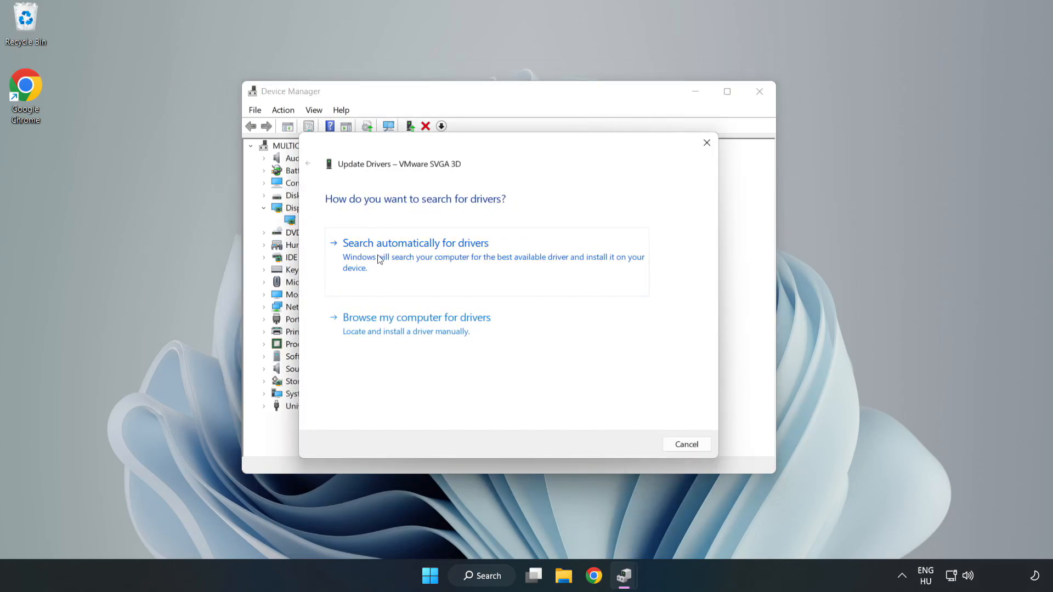
left_click(415, 242)
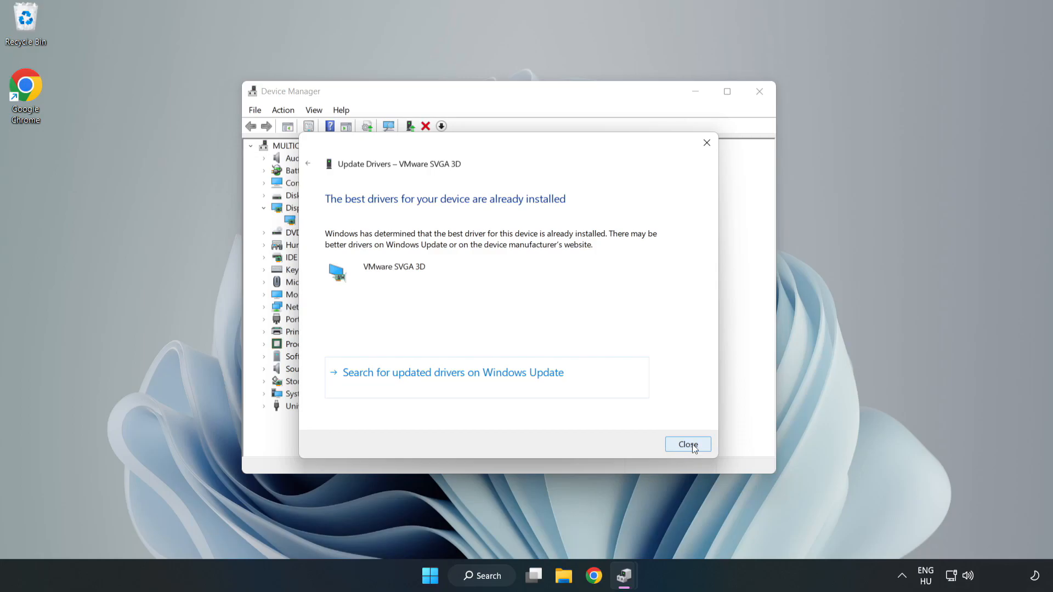
- Dismiss the best-driver-already-installed result and close Device Manager
left_click(687, 444)
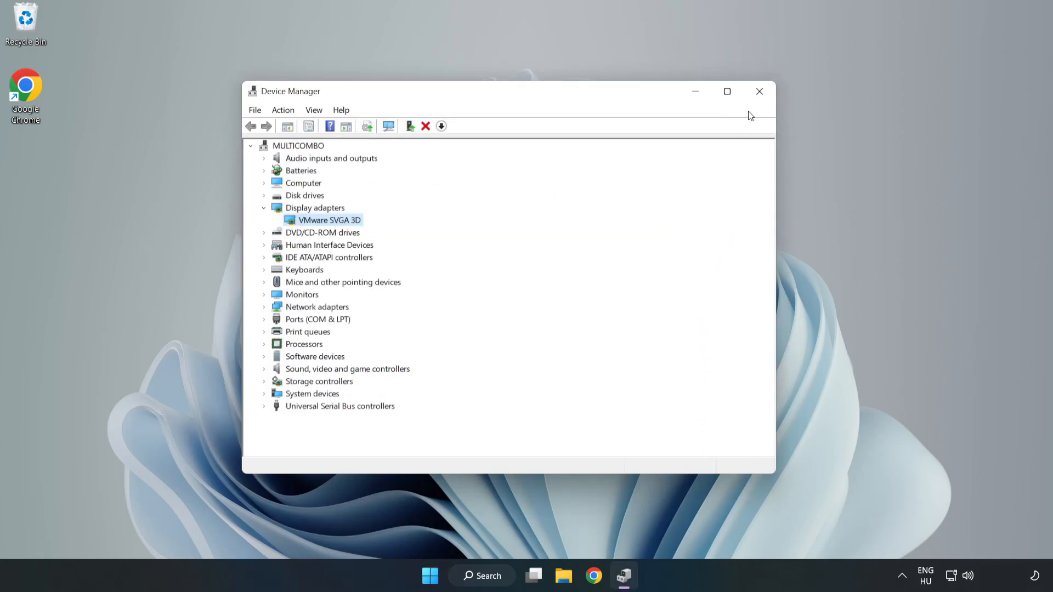
mouse_move(759, 91)
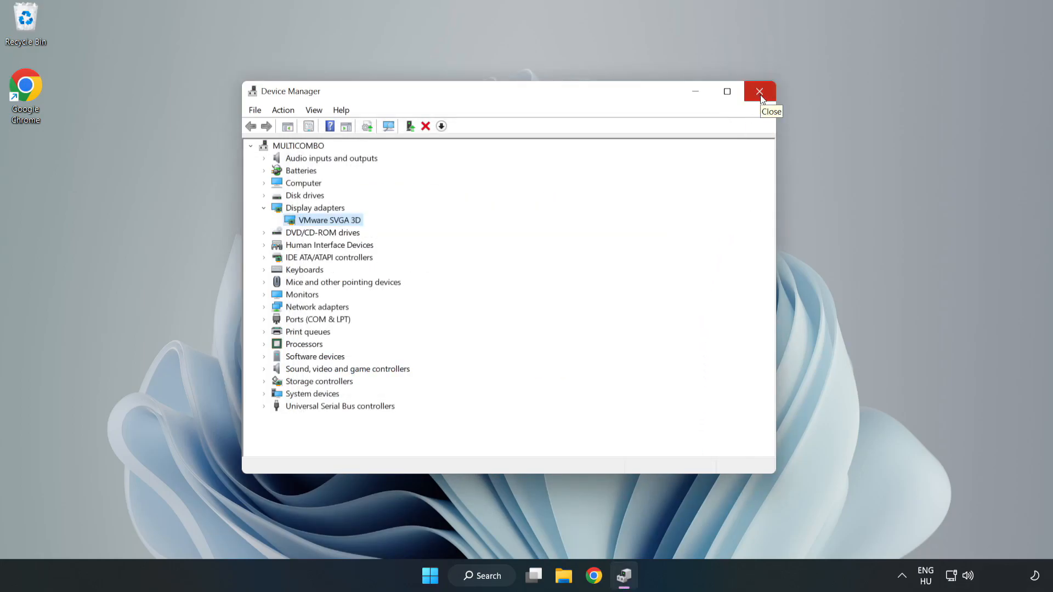
left_click(759, 91)
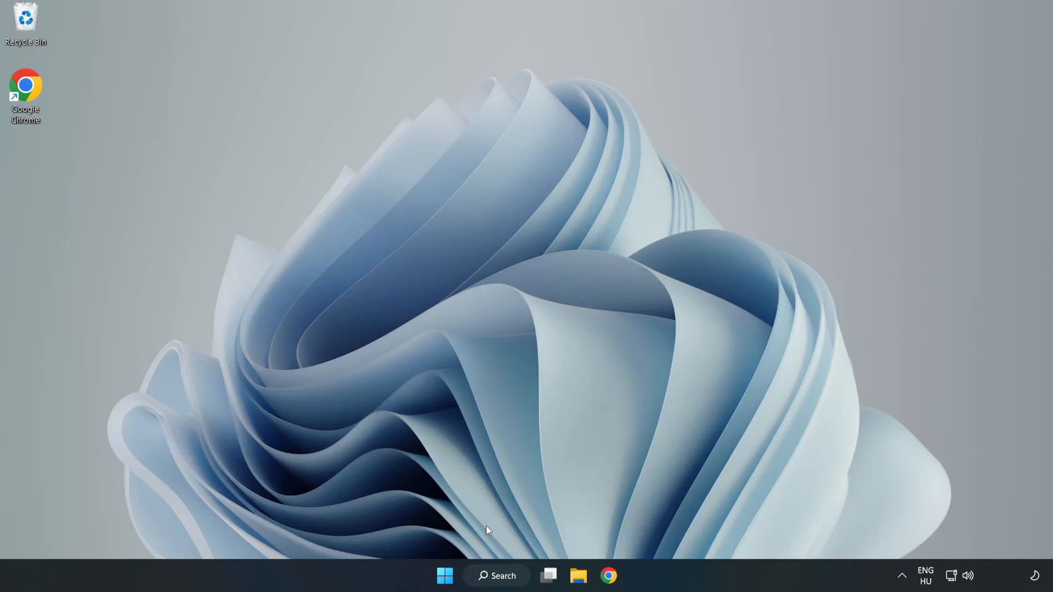
- Search Windows for "update" and open the Windows Update settings page
left_click(496, 576)
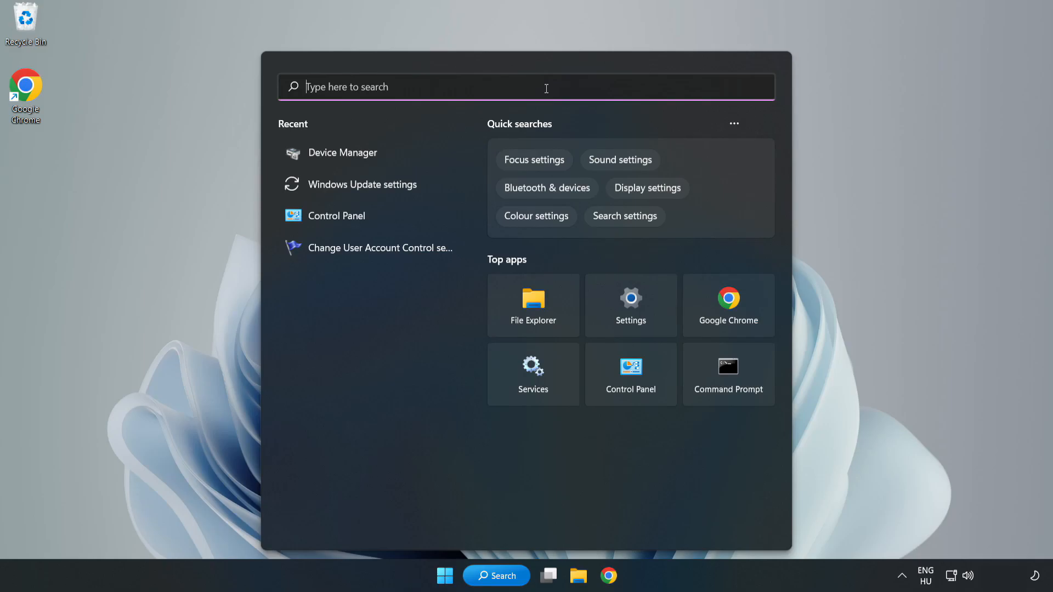
type("updates")
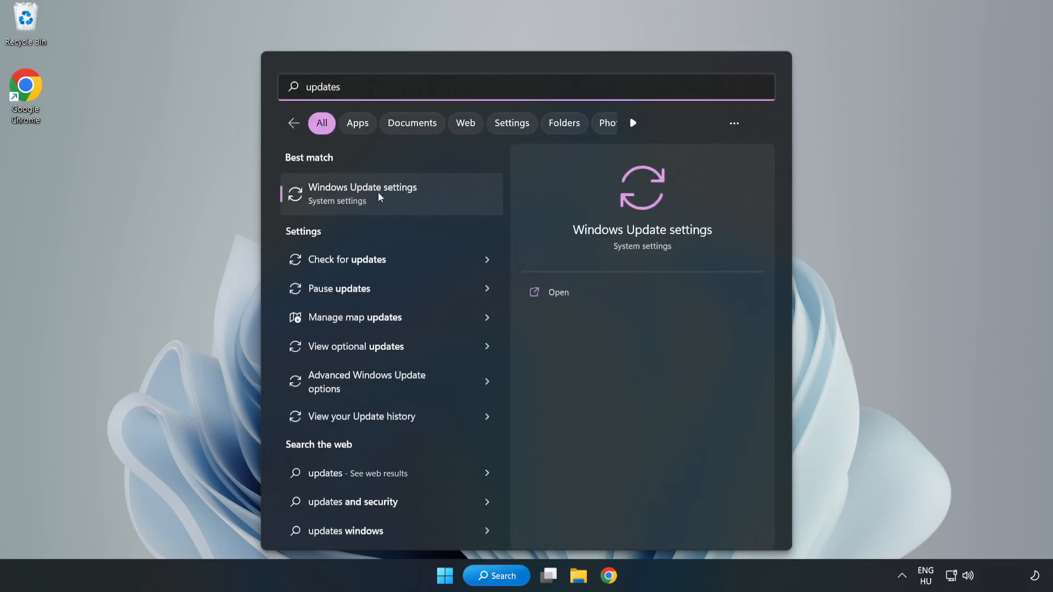
left_click(362, 193)
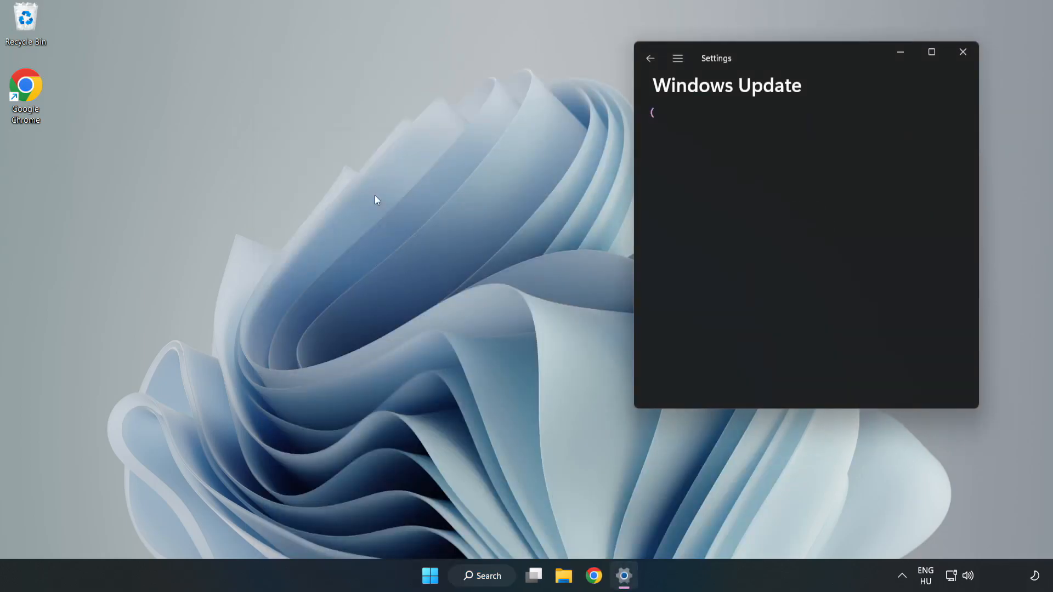
- Maximise Settings, check for updates and download the Defender security intelligence update
left_click(932, 52)
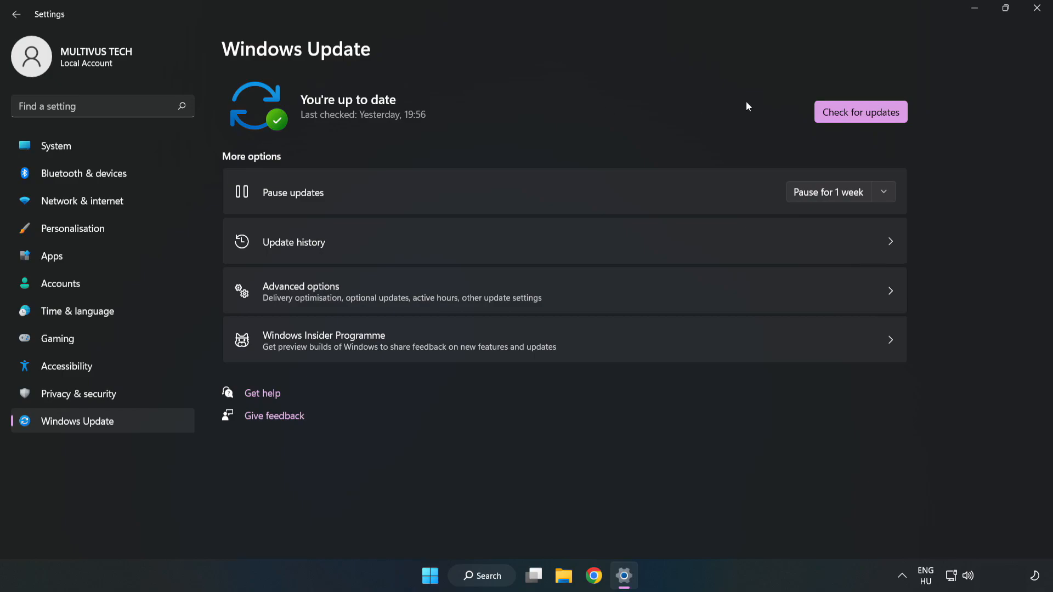
left_click(860, 112)
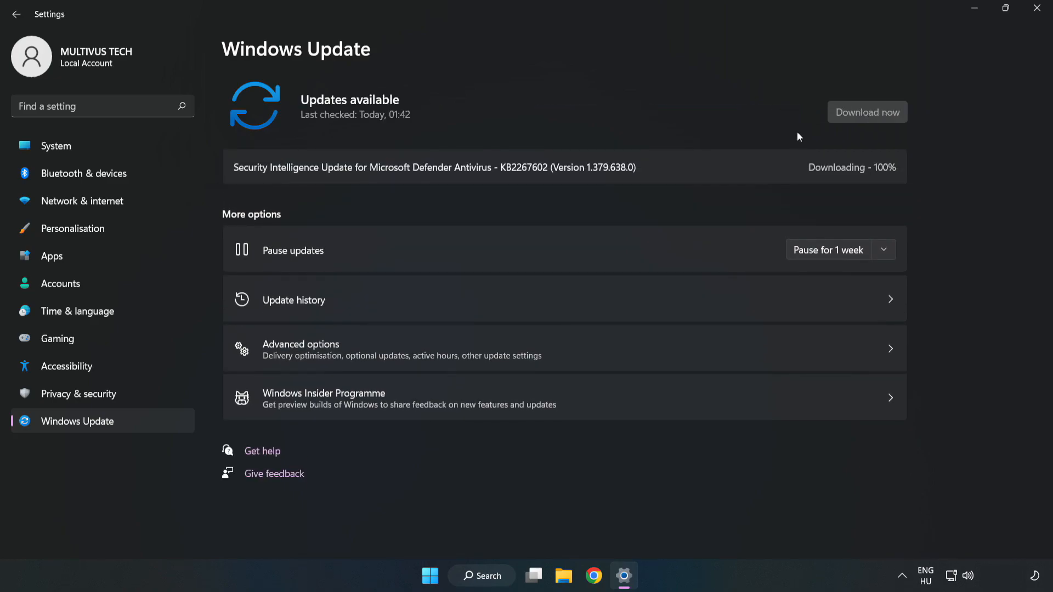
left_click(867, 112)
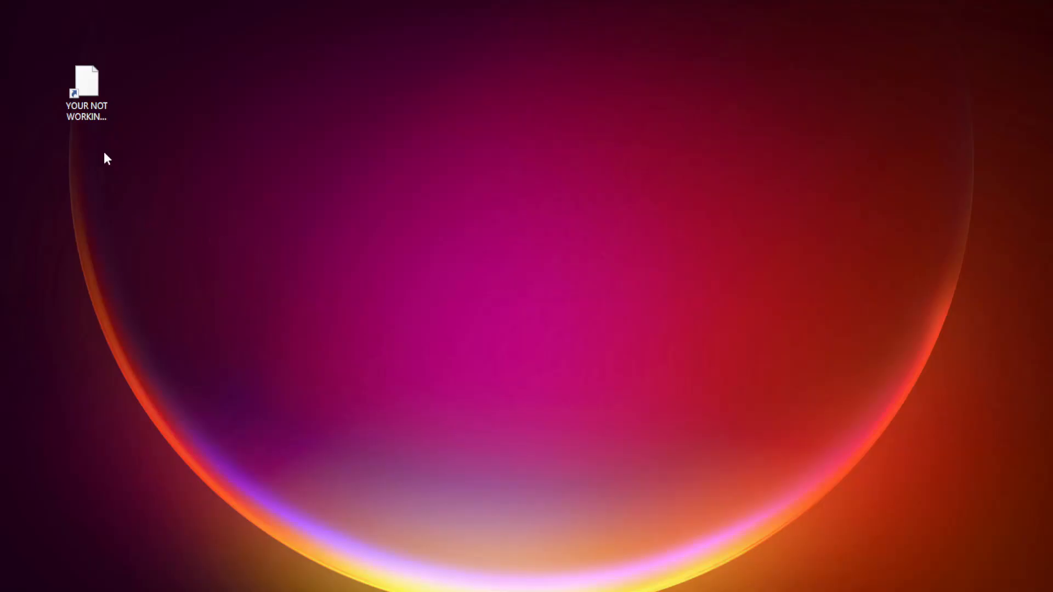
- Open the Properties dialog of the YOUR NOT WORKING APP desktop shortcut
right_click(86, 91)
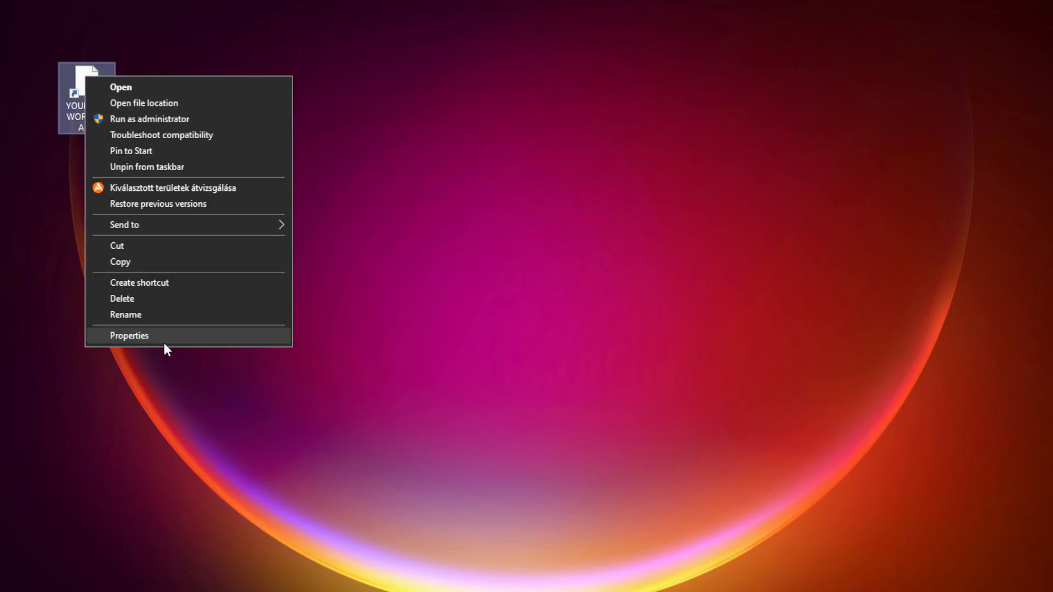
mouse_move(212, 340)
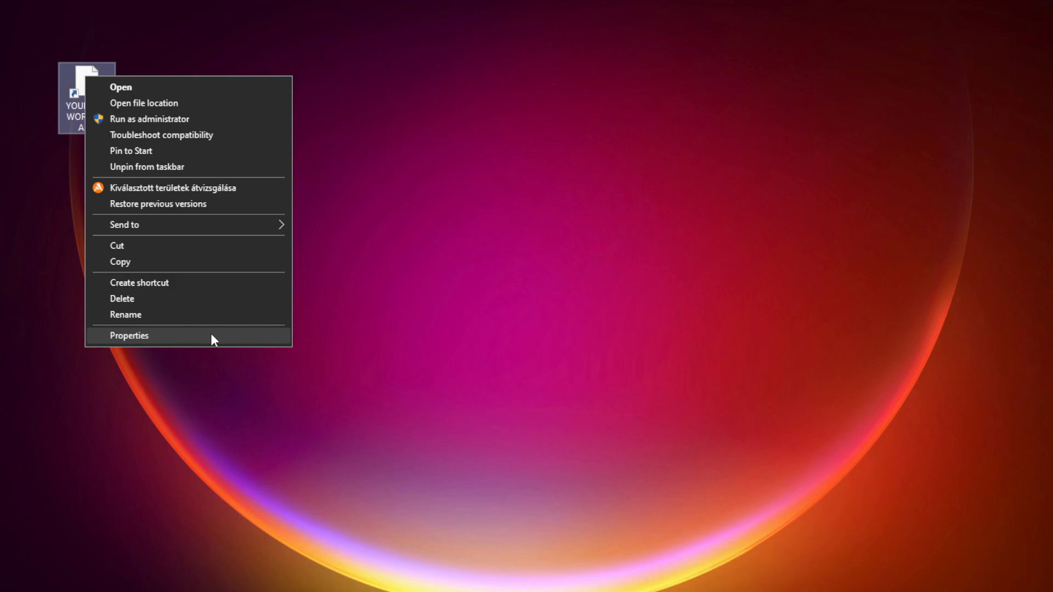
left_click(130, 335)
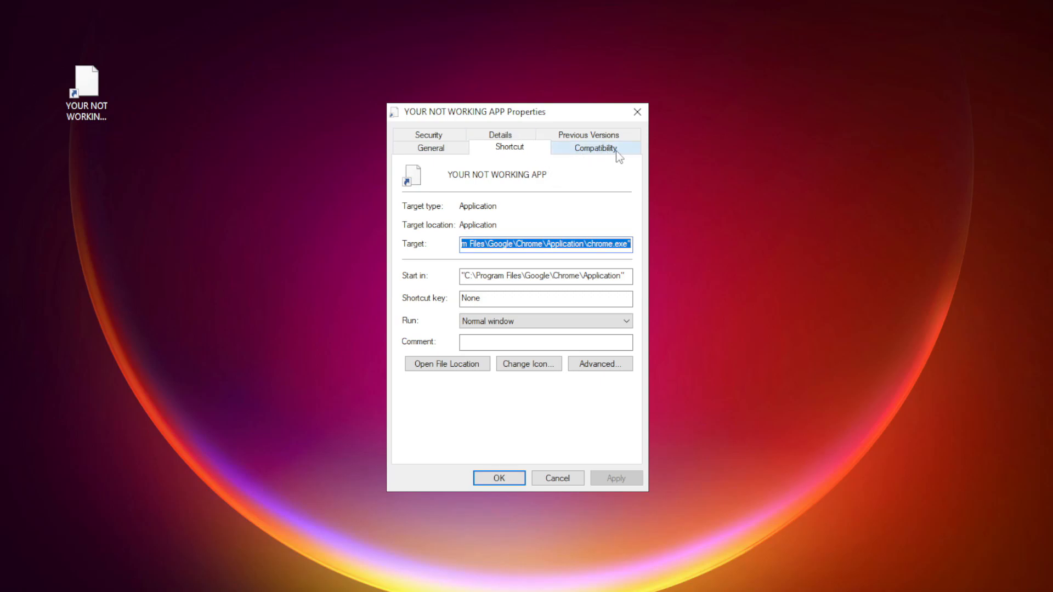
- In Compatibility, enable compatibility mode with Windows 8 as the target version
left_click(594, 147)
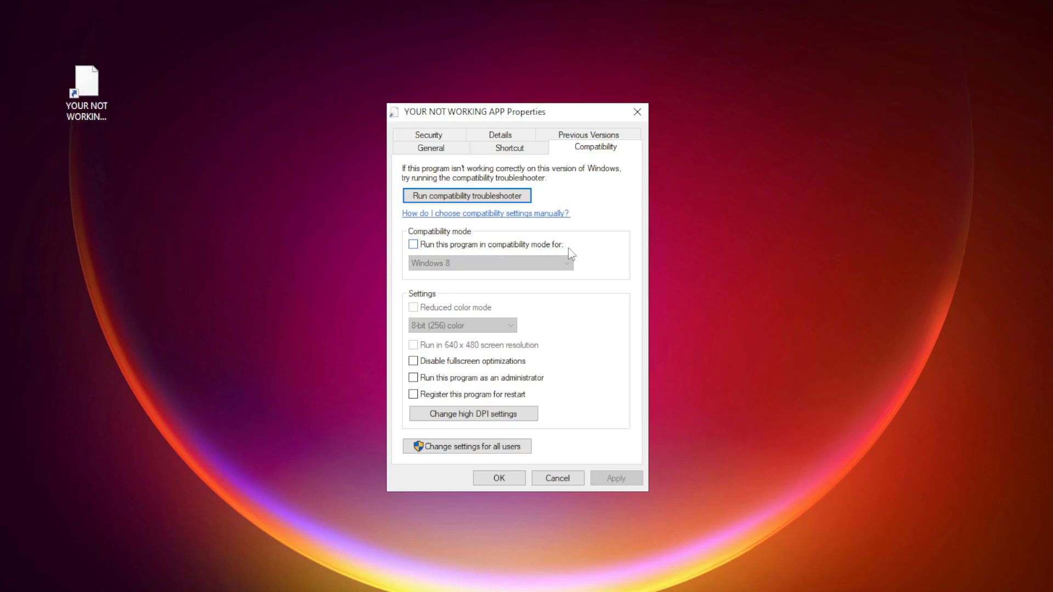
left_click(414, 244)
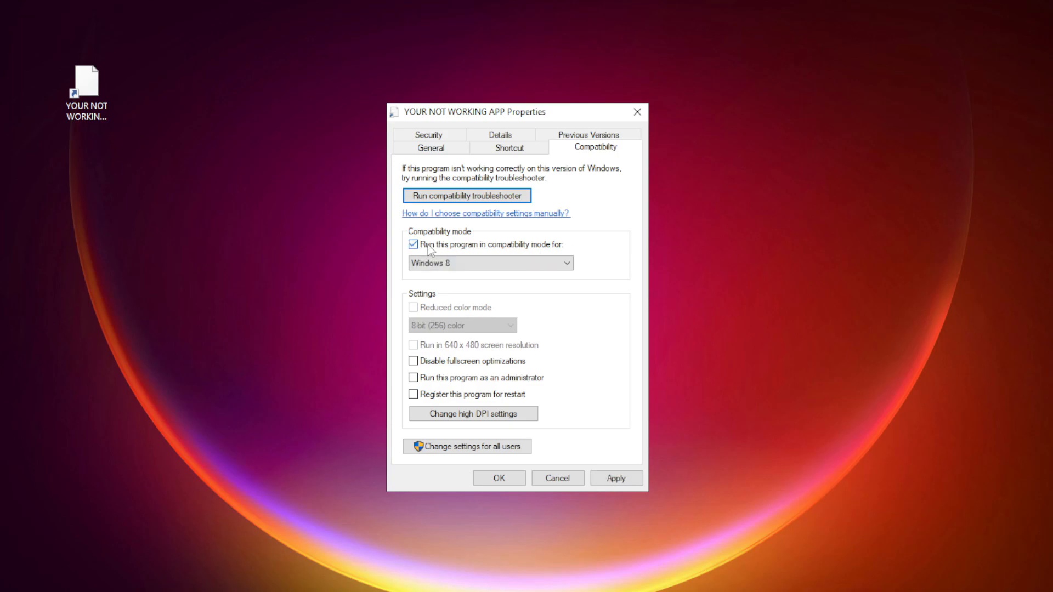
left_click(490, 262)
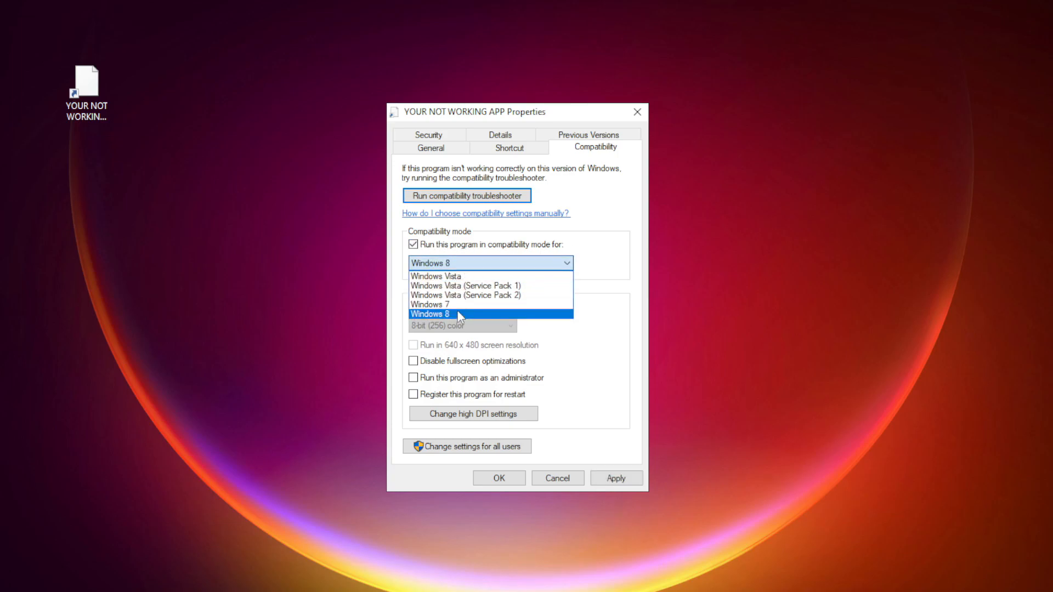
left_click(458, 314)
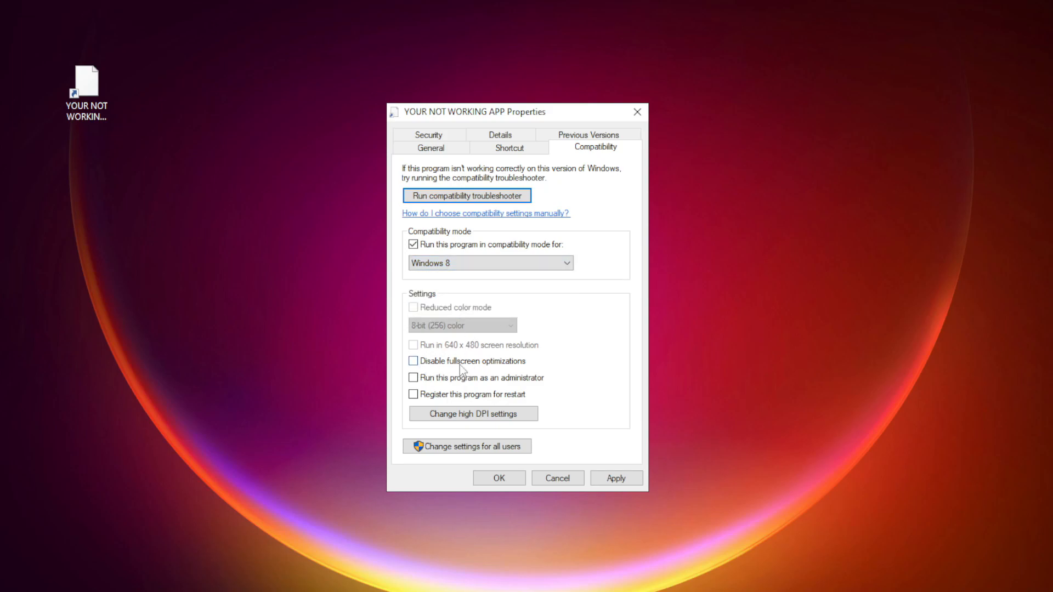
- Disable fullscreen optimizations, run the program as administrator, and apply with OK
left_click(414, 361)
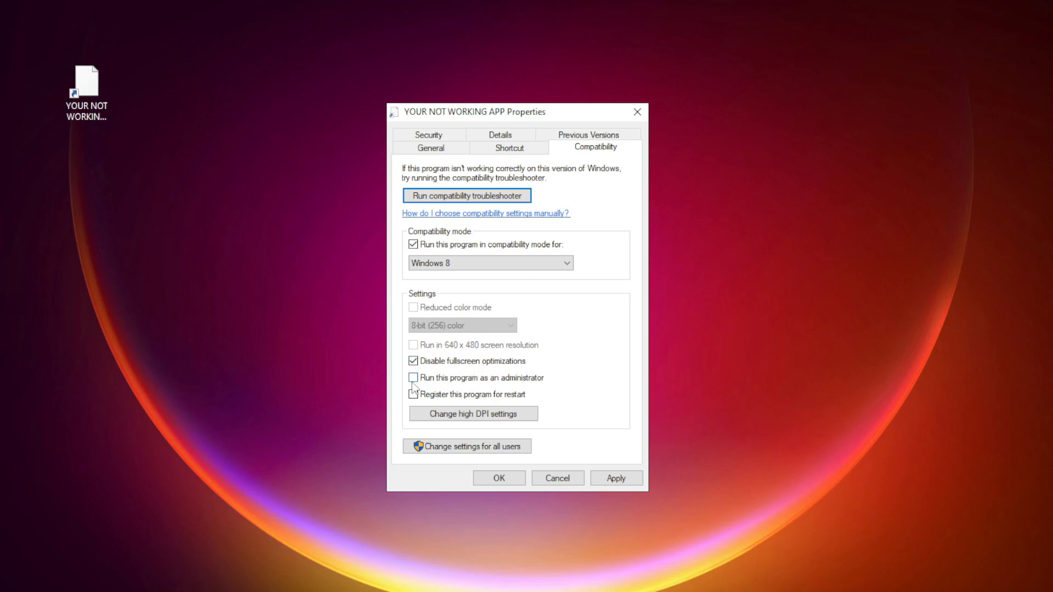
left_click(414, 377)
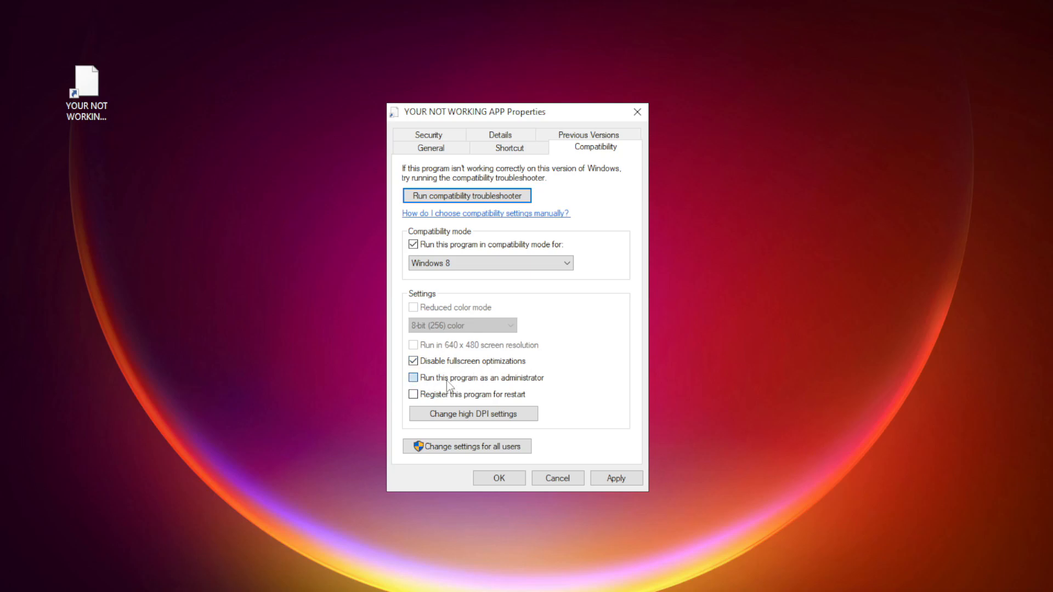
left_click(414, 377)
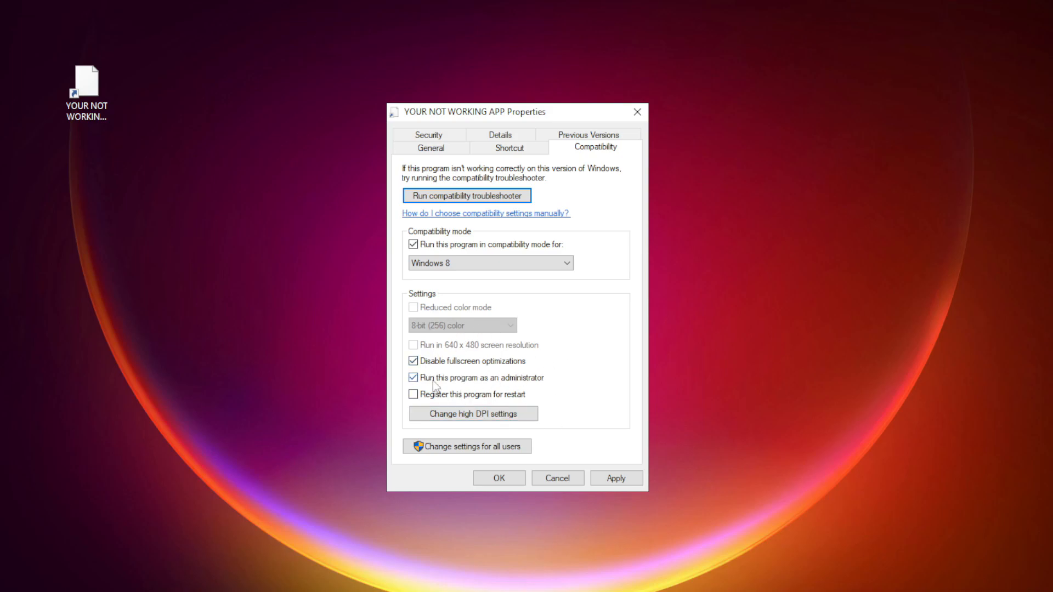
left_click(616, 479)
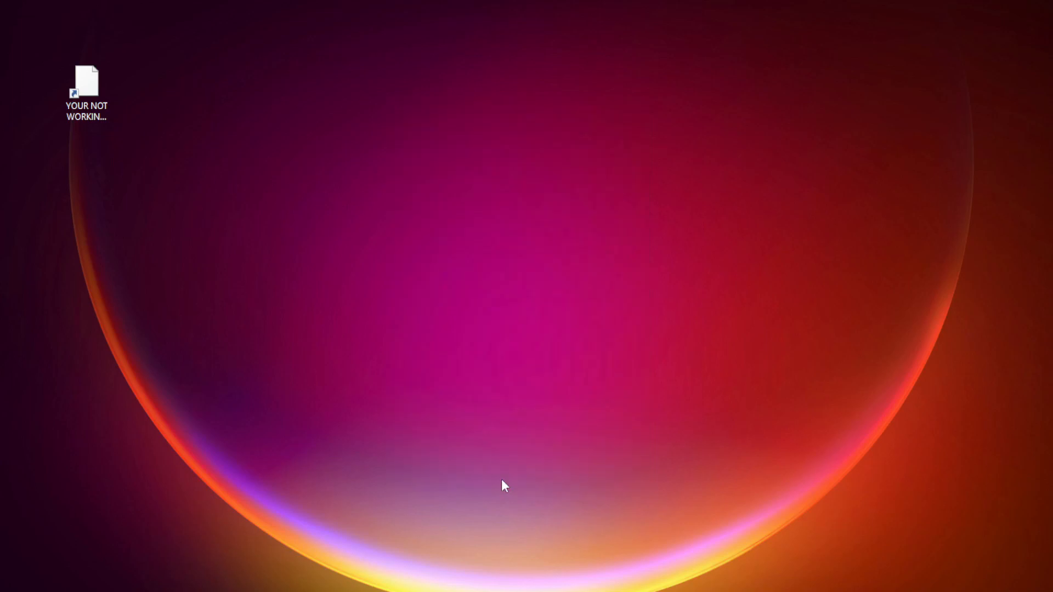
- Open Task Manager from the Start button's right-click quick link menu
left_click(86, 92)
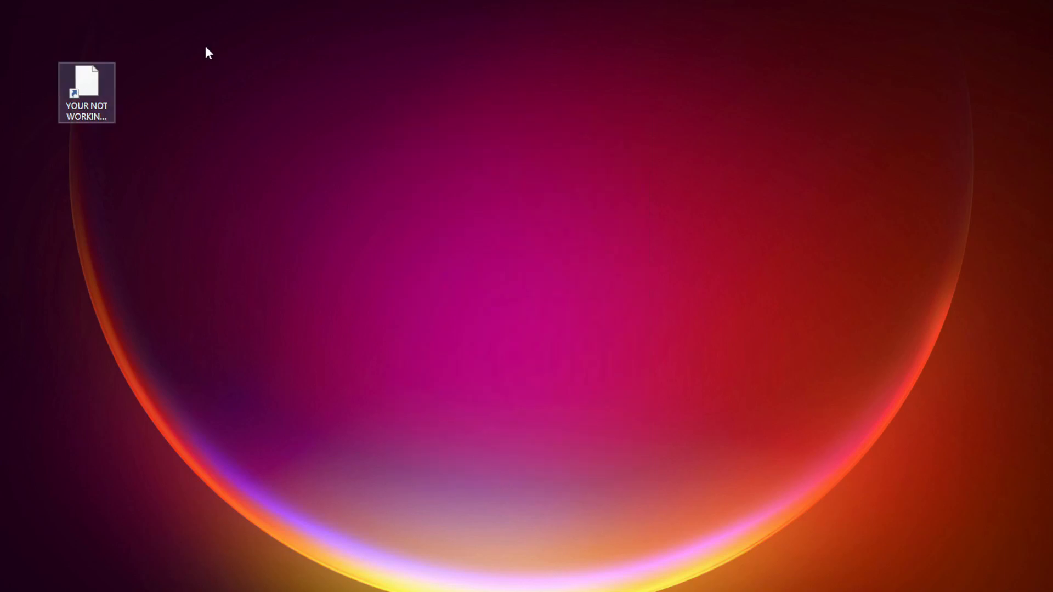
left_click(86, 92)
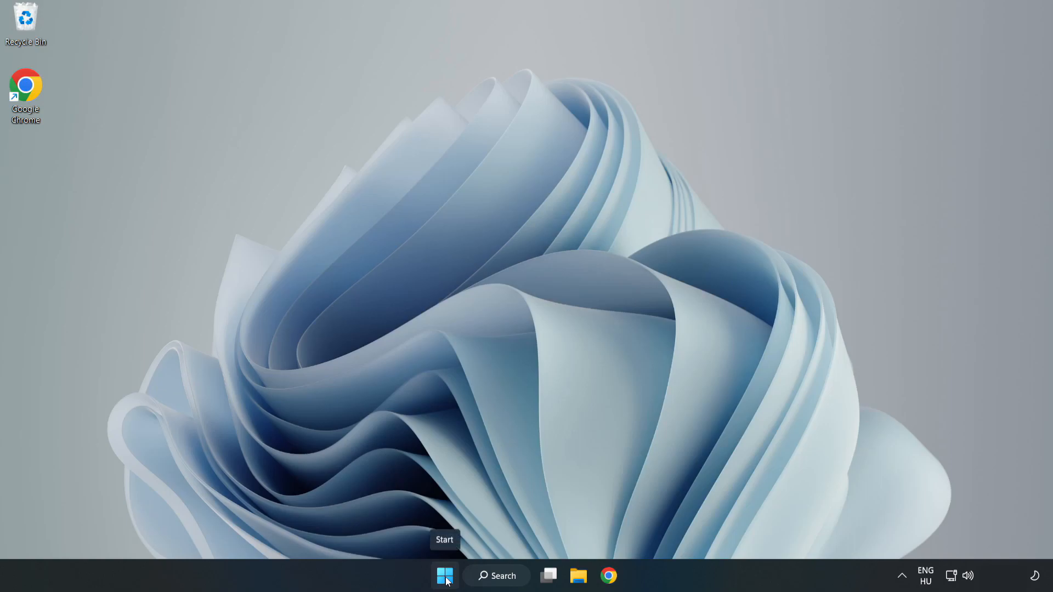
right_click(445, 576)
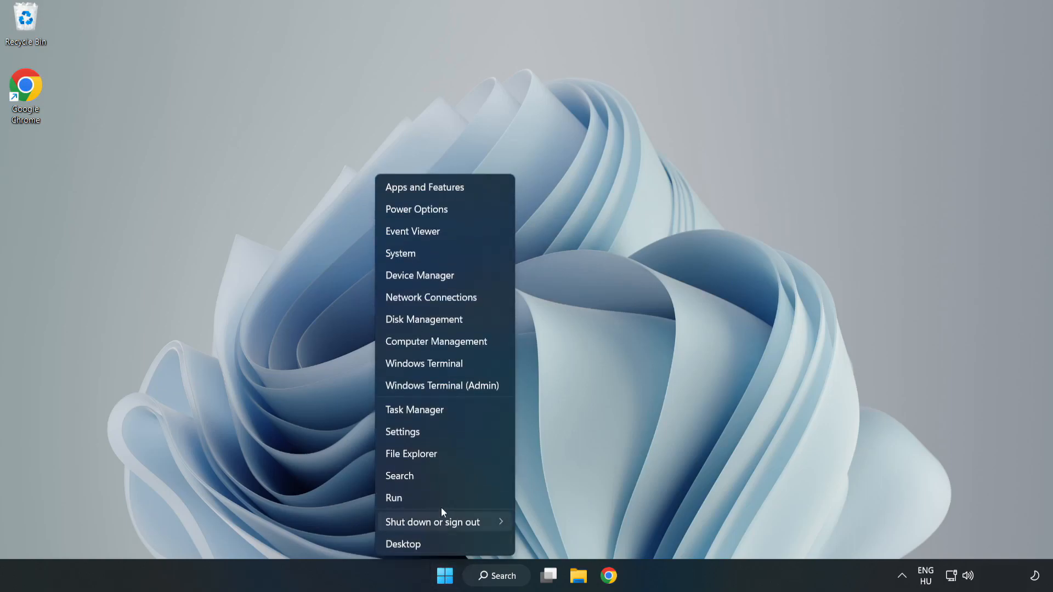
mouse_move(415, 409)
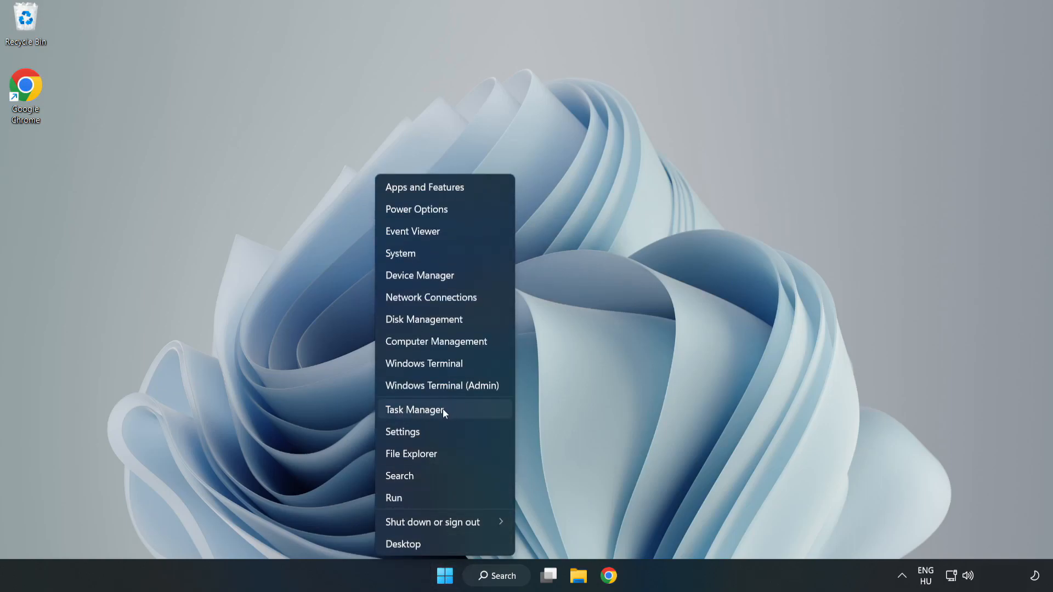
left_click(415, 409)
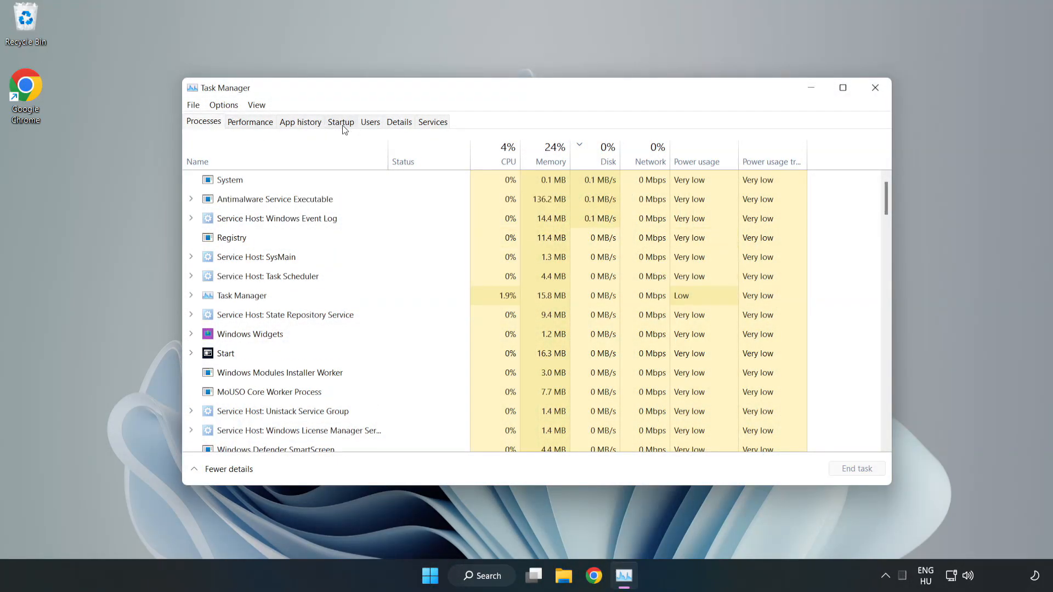
- In the Startup tab, disable Microsoft Teams and Phone Link as startup apps
left_click(340, 122)
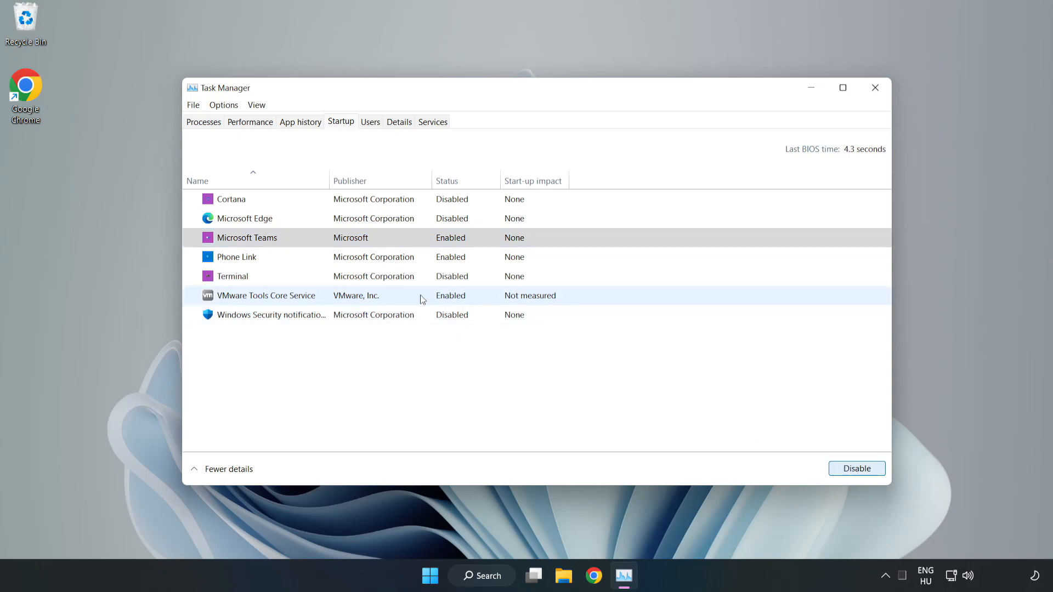
left_click(857, 468)
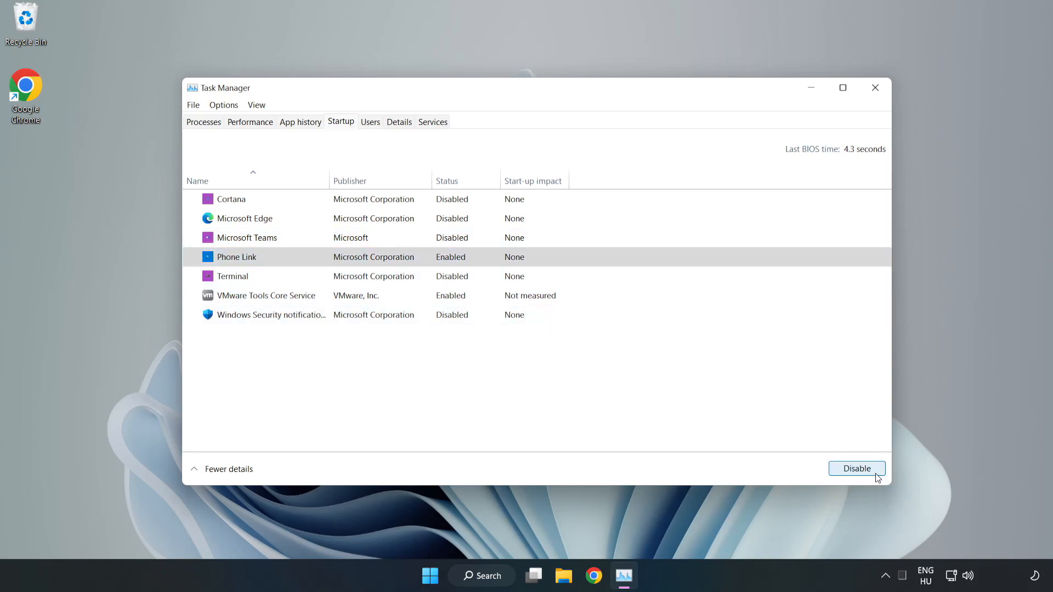
left_click(857, 469)
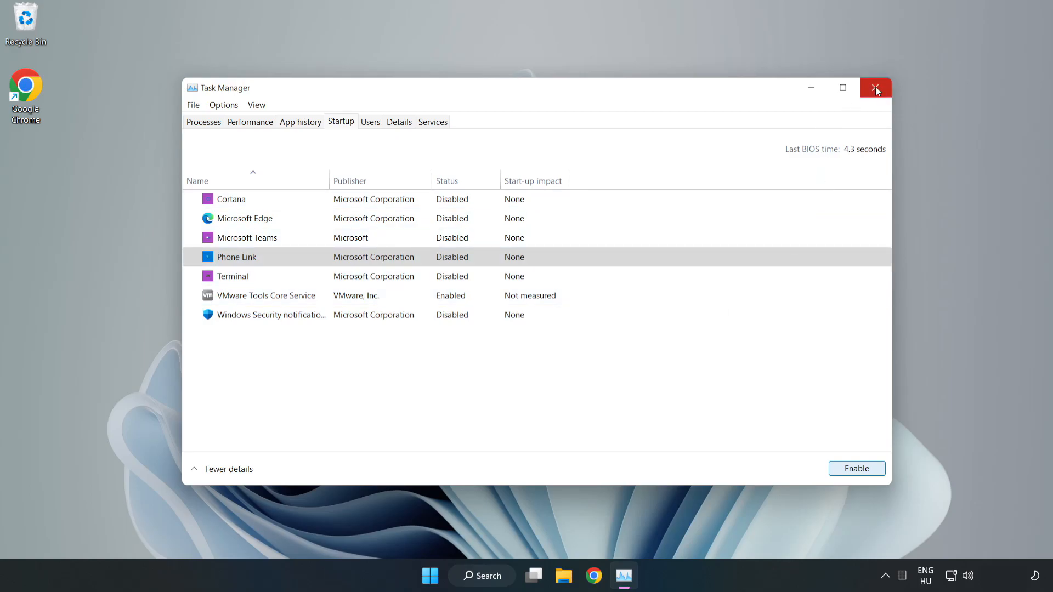
- Close Task Manager and bring Chrome back up from the taskbar
left_click(875, 88)
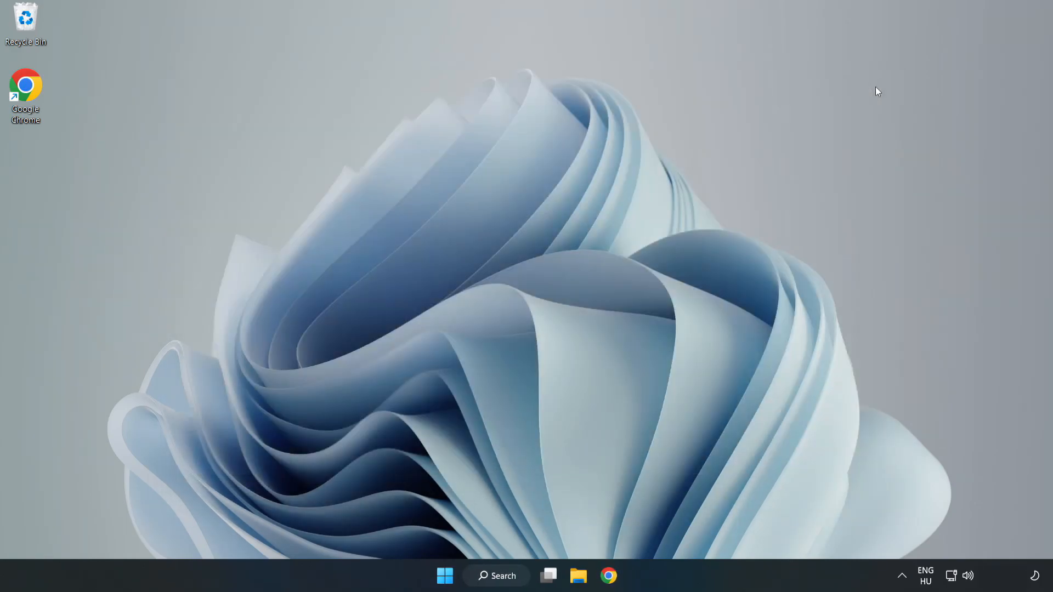
mouse_move(604, 430)
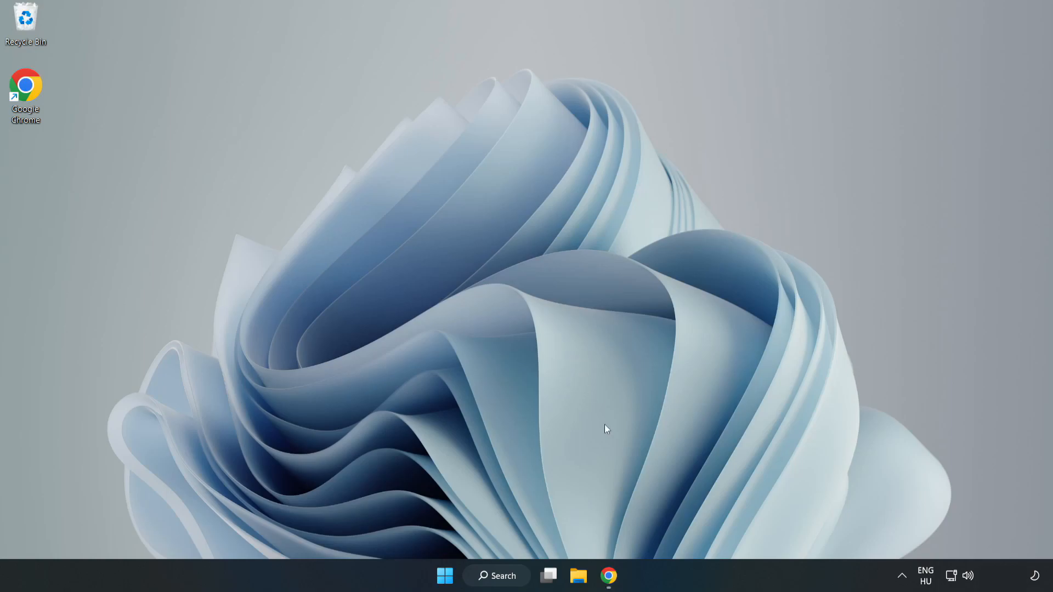
left_click(608, 576)
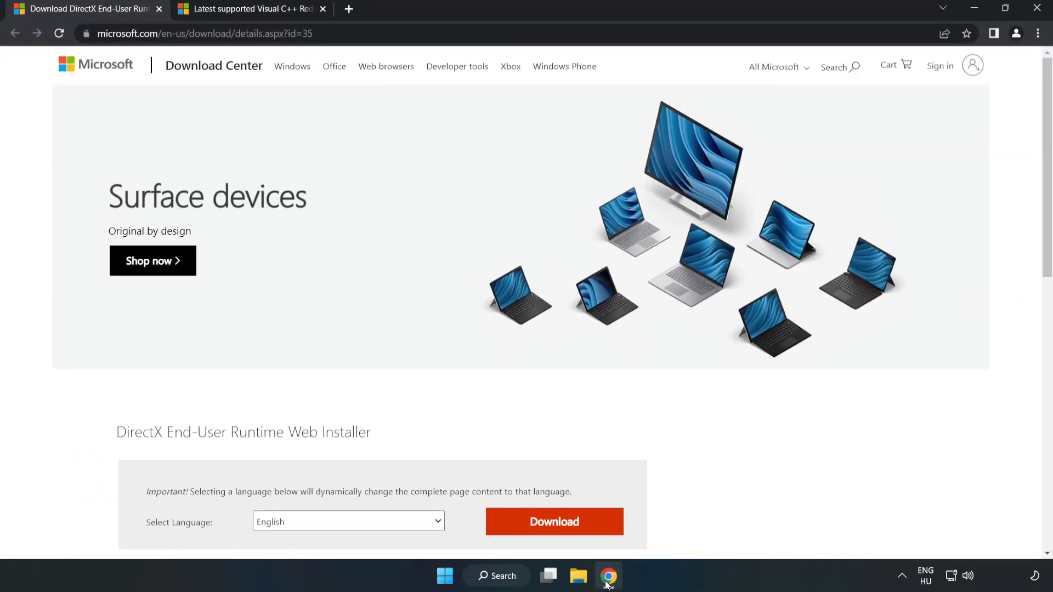
- Download the DirectX End-User Runtime Web Installer and run dxwebsetup.exe from the downloads bar
left_click(205, 33)
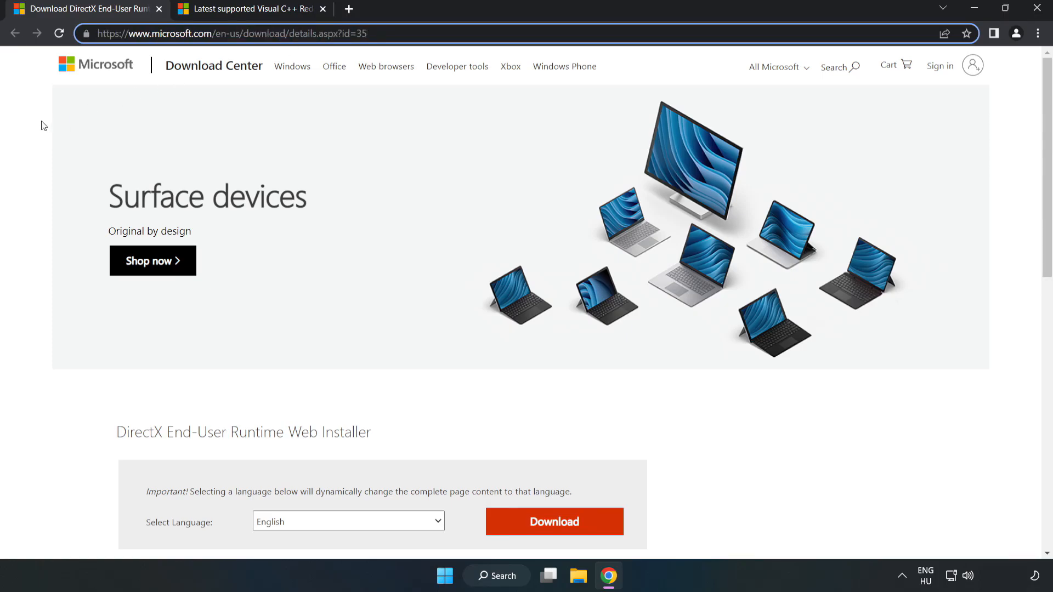
scroll("down", 3)
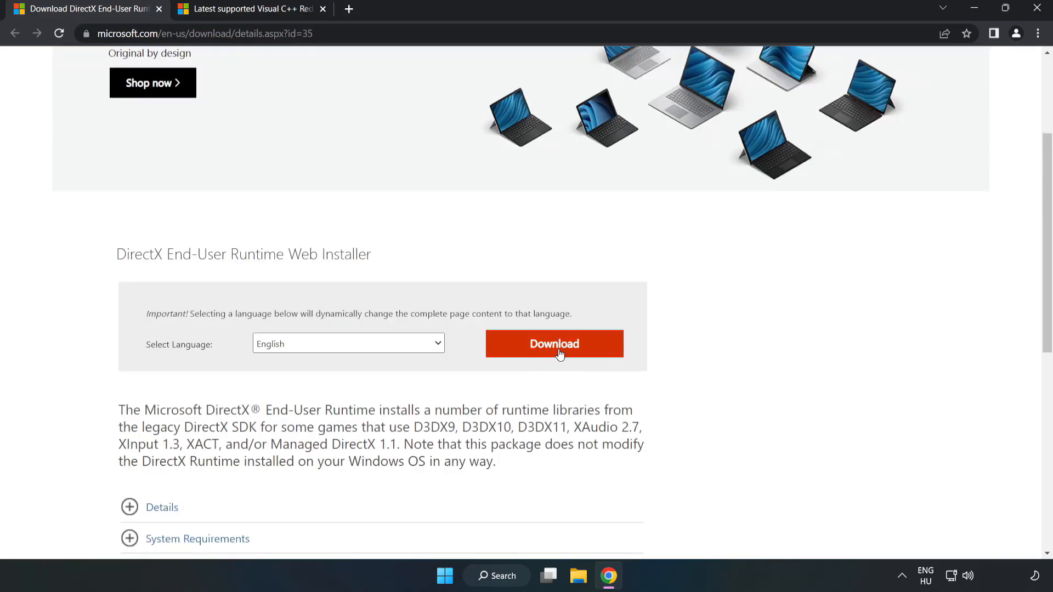
left_click(554, 344)
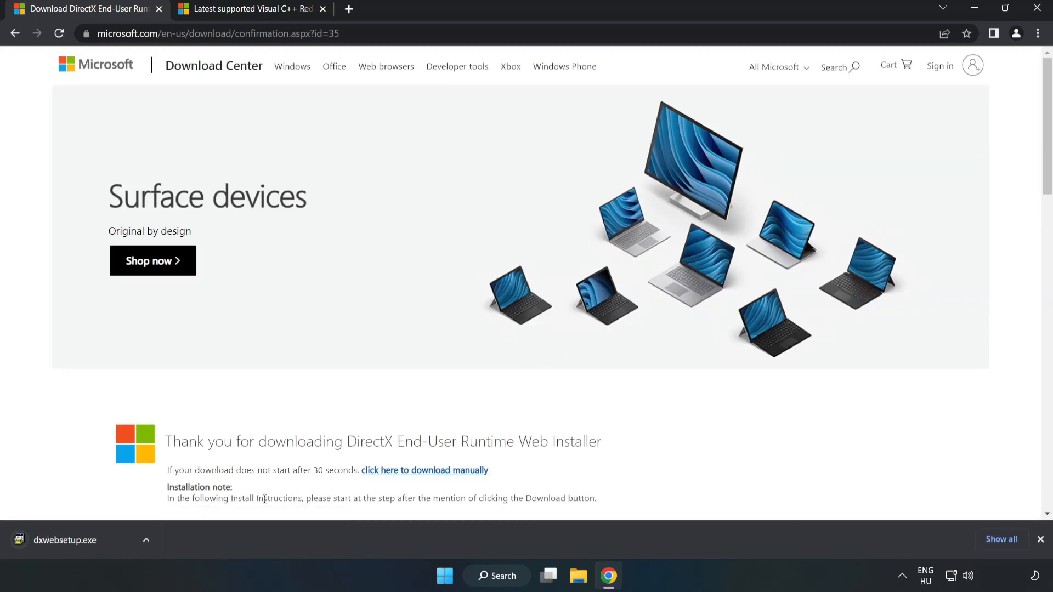
left_click(65, 540)
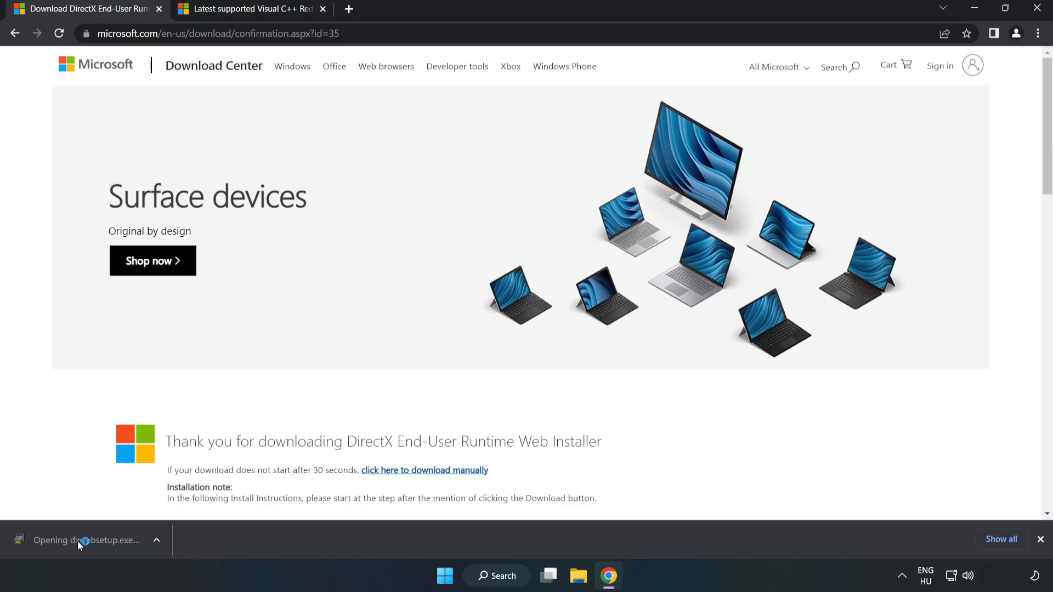
left_click(87, 540)
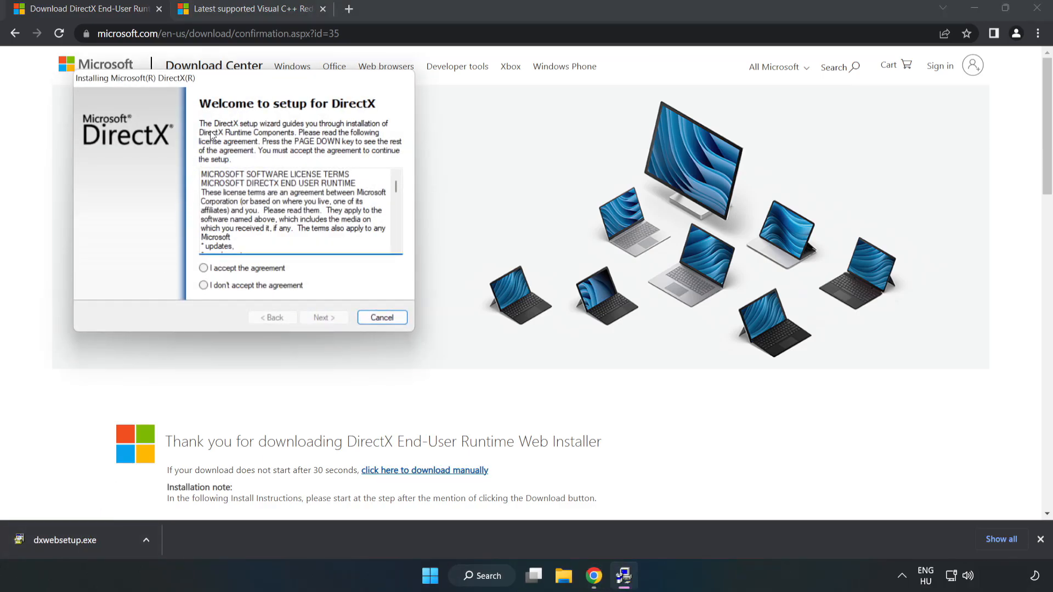
- Accept the DirectX license, skip the Bing Bar offer, and finish the setup
left_click_drag(134, 78, 408, 169)
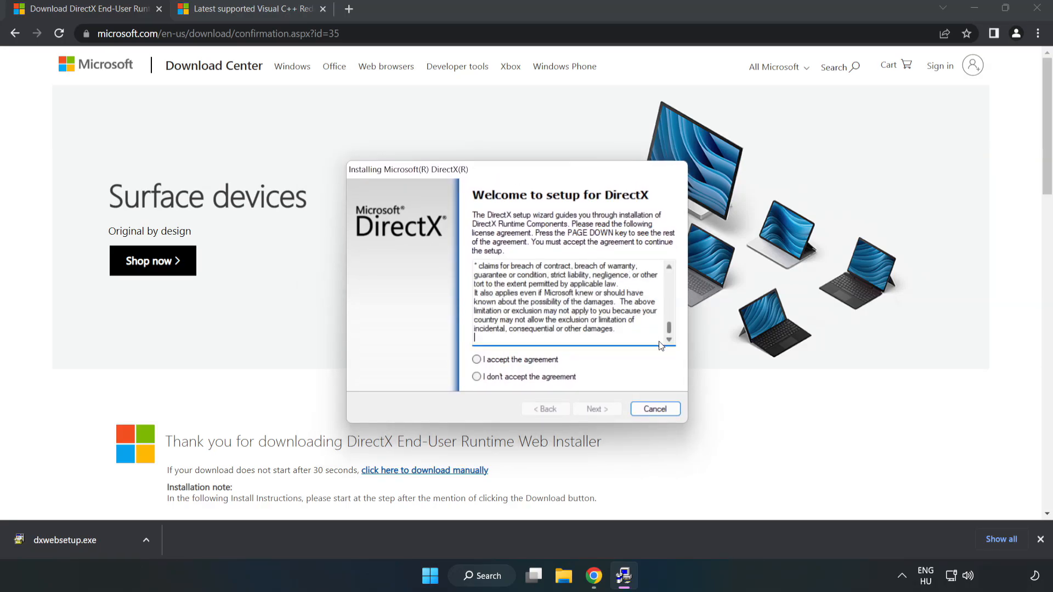
left_click(477, 360)
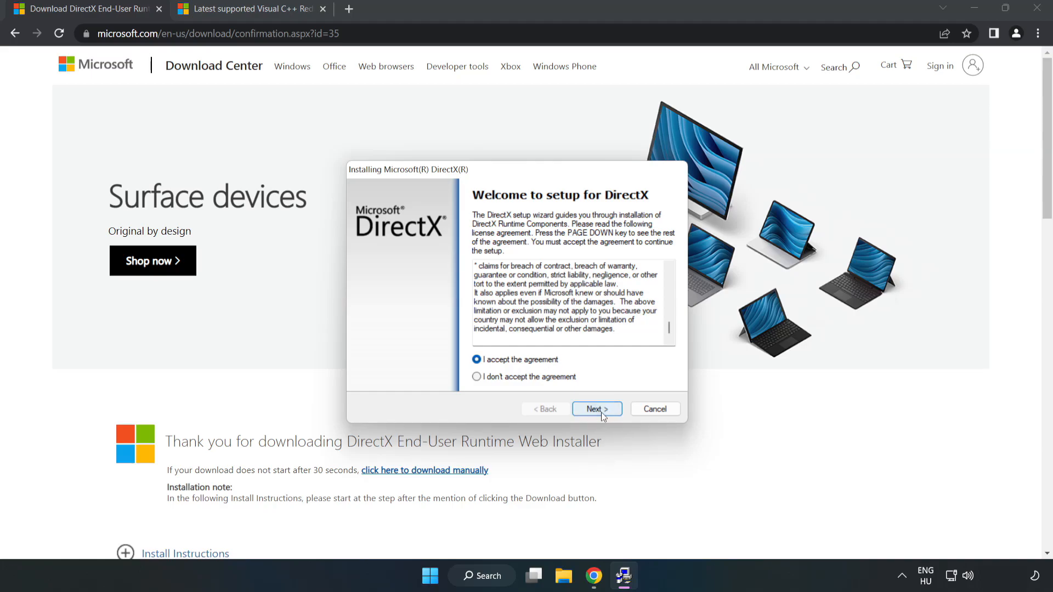
left_click(595, 408)
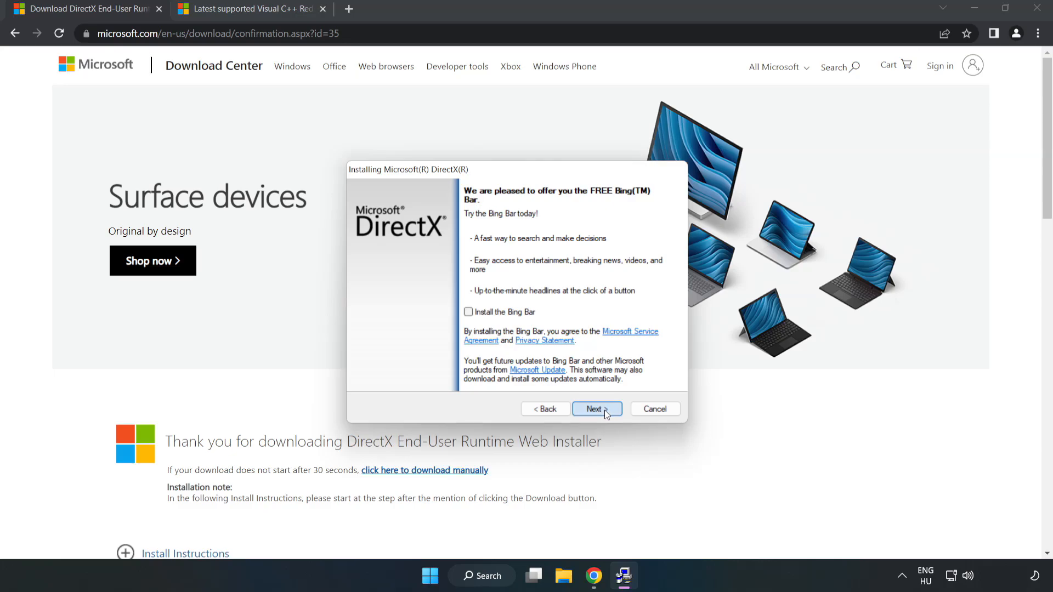
left_click(597, 409)
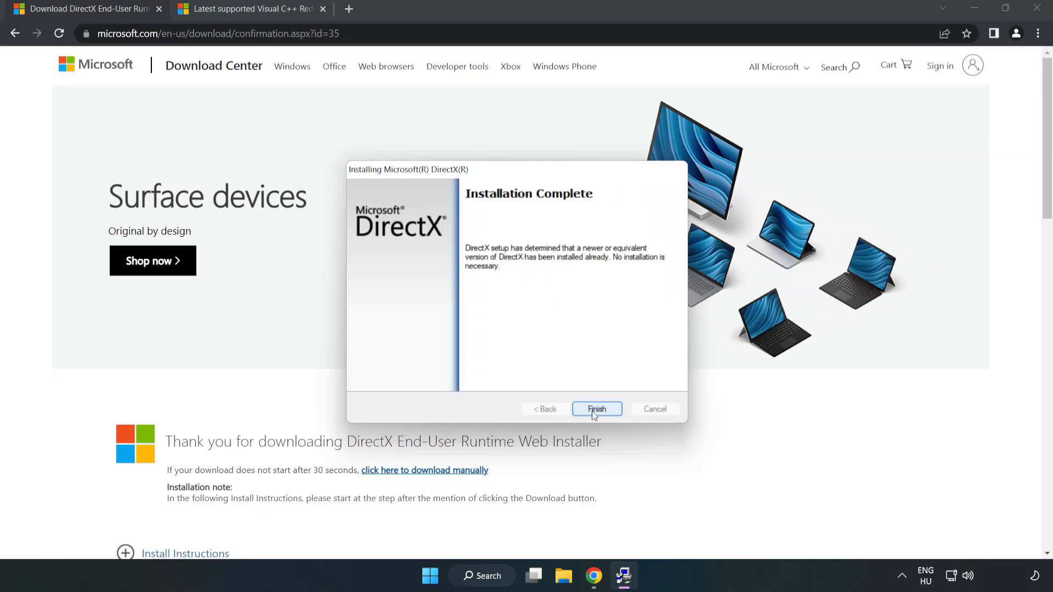
mouse_move(605, 414)
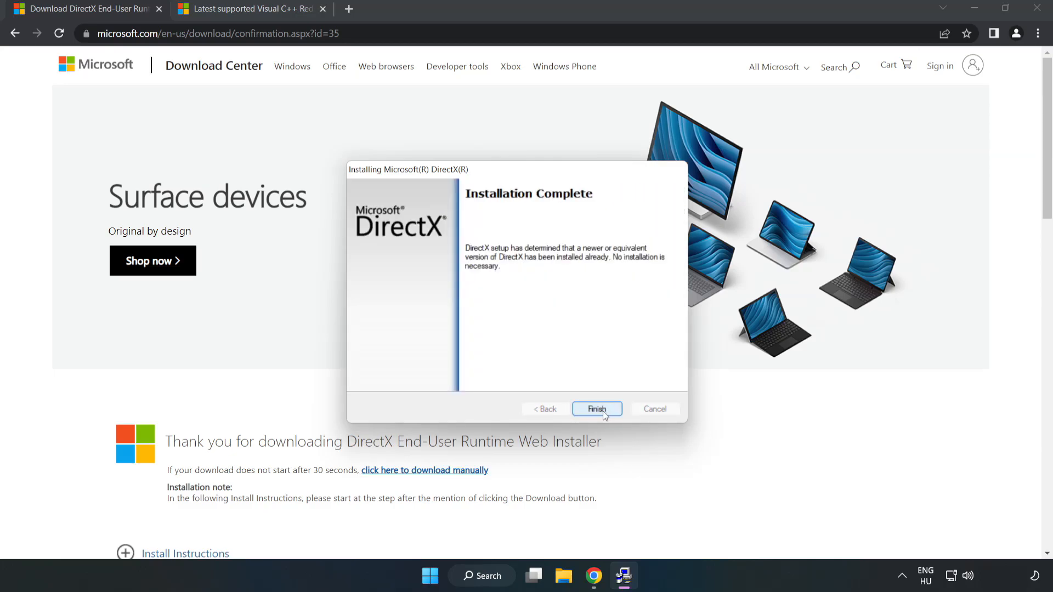
left_click(596, 409)
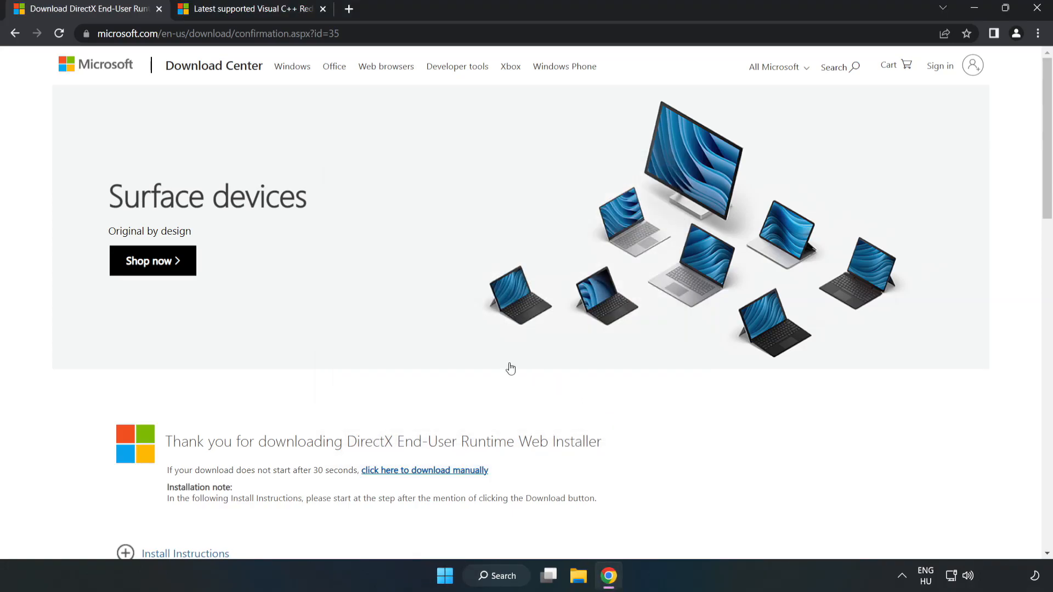
- Download the Visual C++ redistributables from the Learn table and launch VC_redist.arm64.exe
left_click(249, 9)
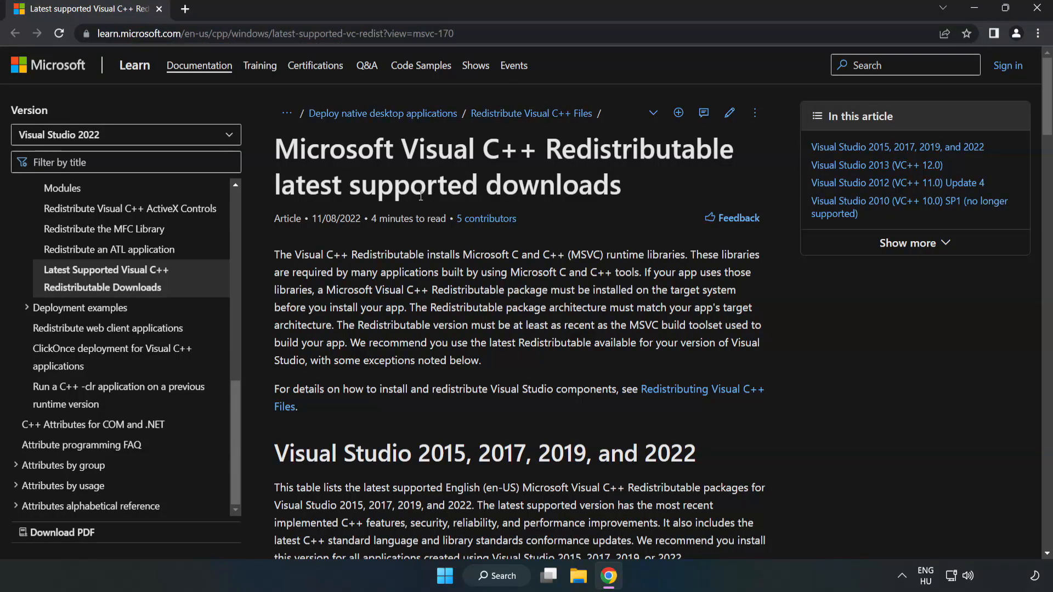
scroll("down", 3)
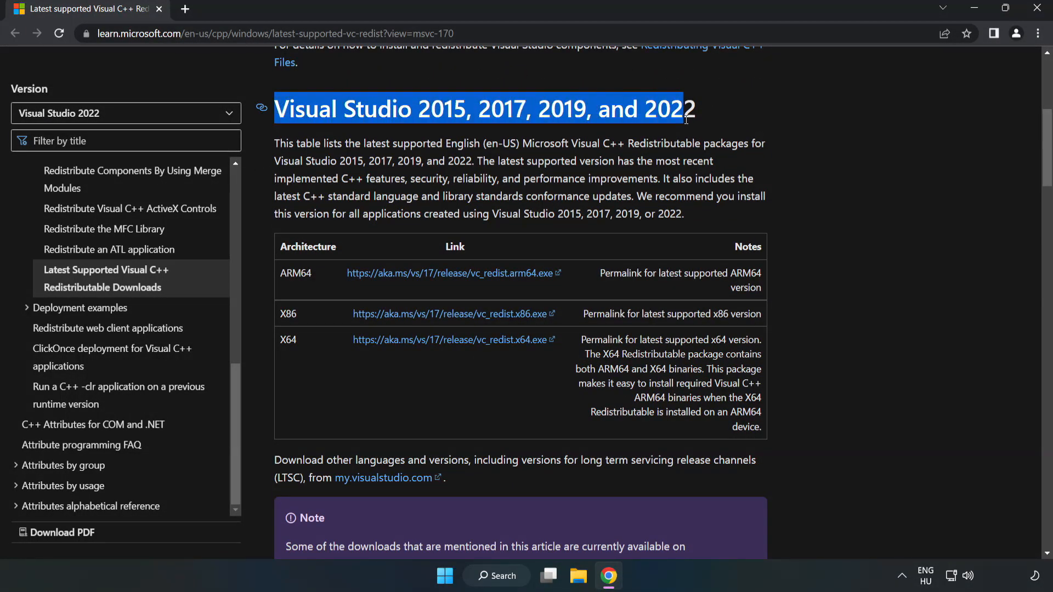
left_click(448, 273)
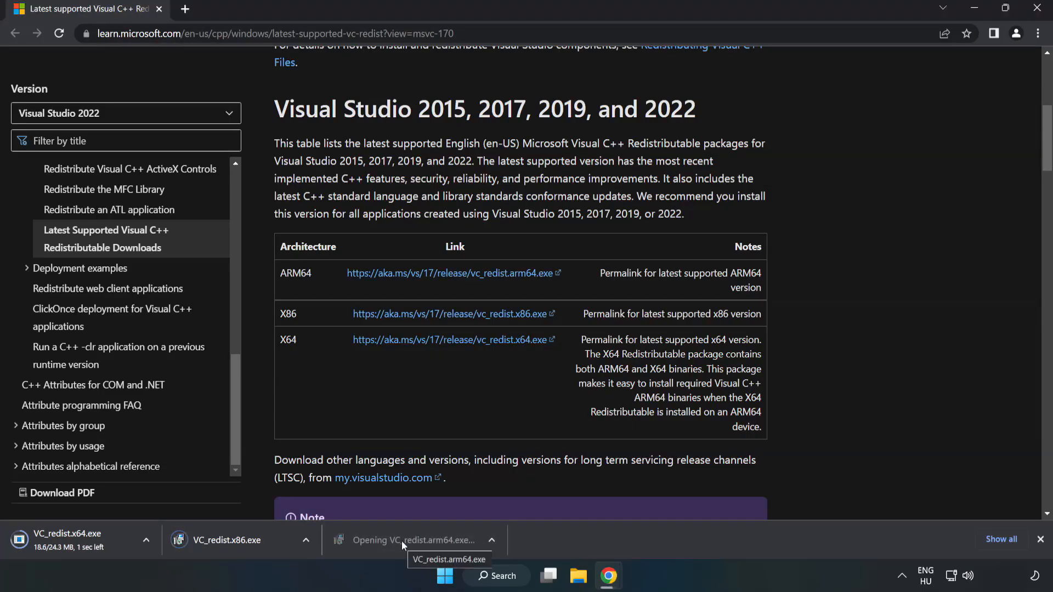
left_click(414, 539)
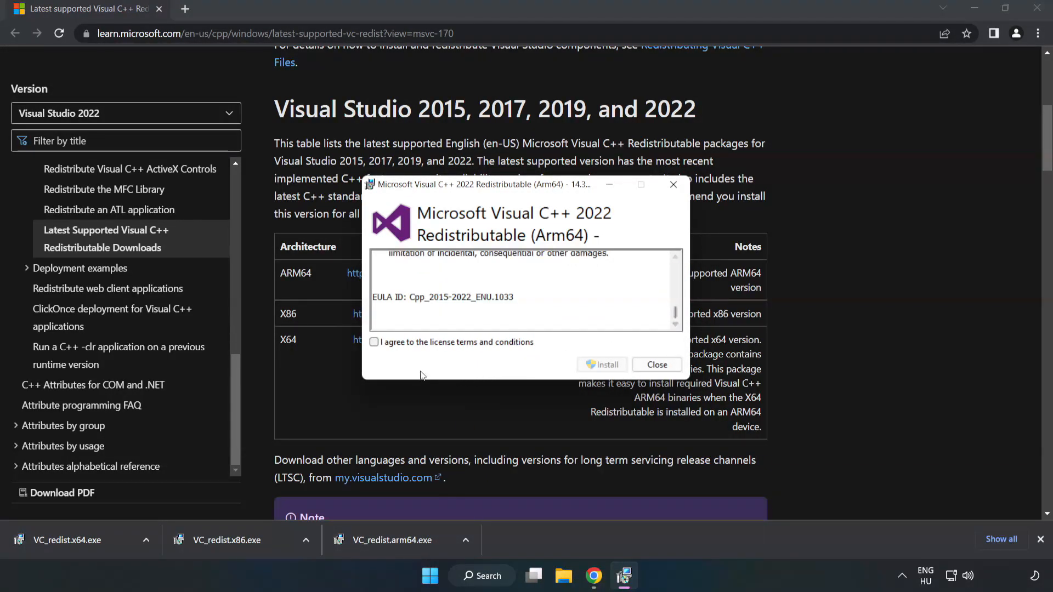
- Attempt the ARM64 runtime install, which fails as unsupported, and dismiss it
left_click(374, 343)
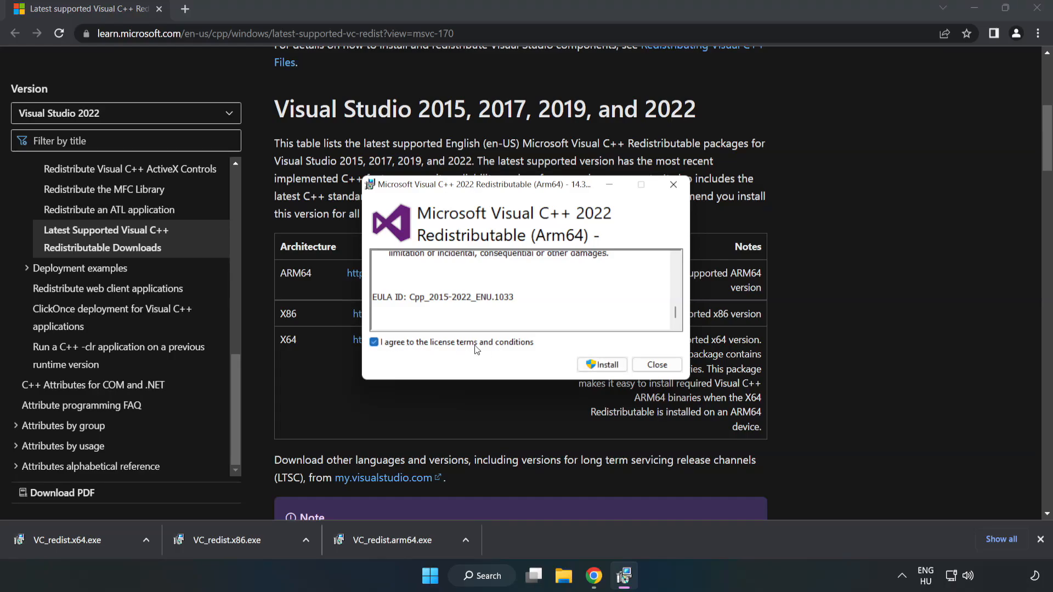
left_click(601, 365)
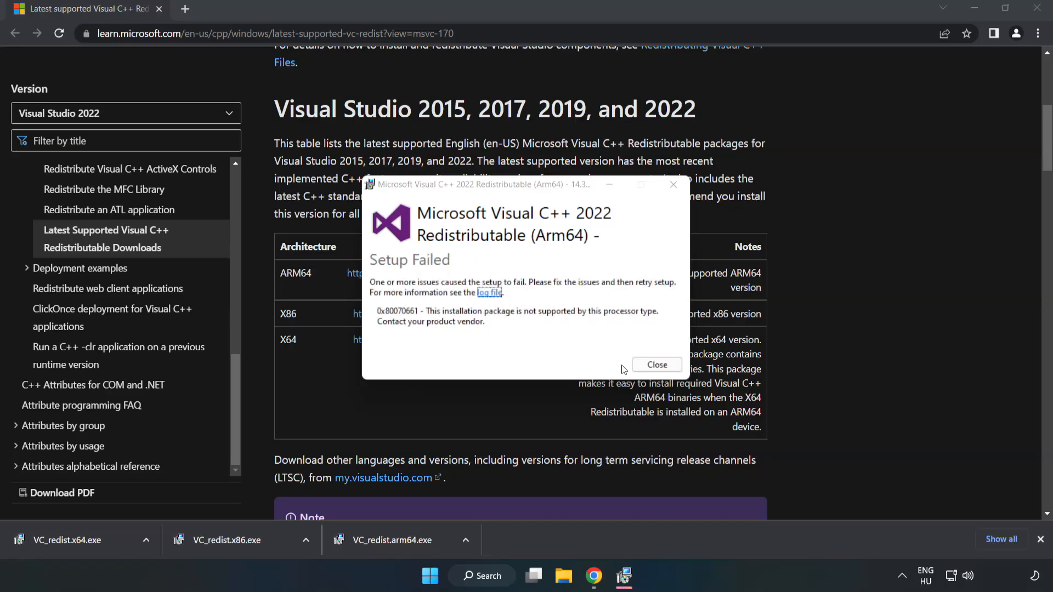
left_click(656, 364)
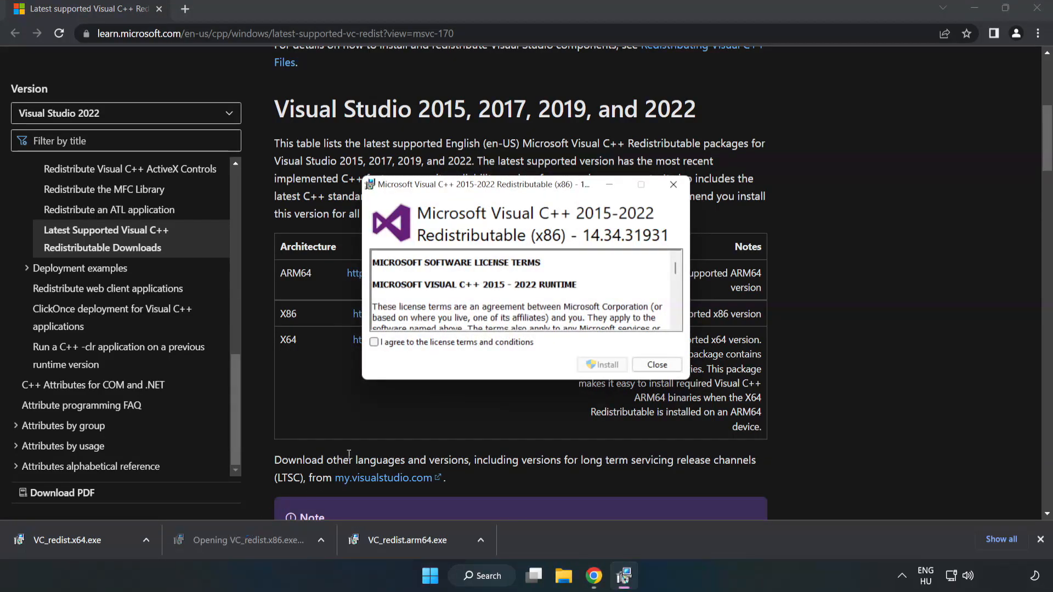
- Install the x86 Visual C++ 2015-2022 runtime from VC_redist.x86.exe and close its setup
scroll("down", 3)
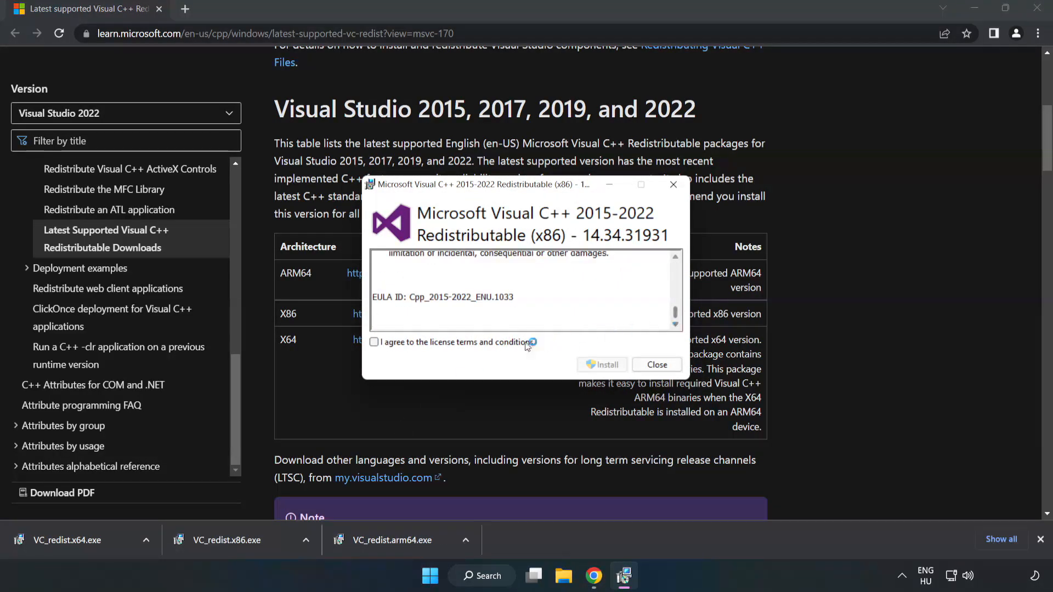
left_click(374, 343)
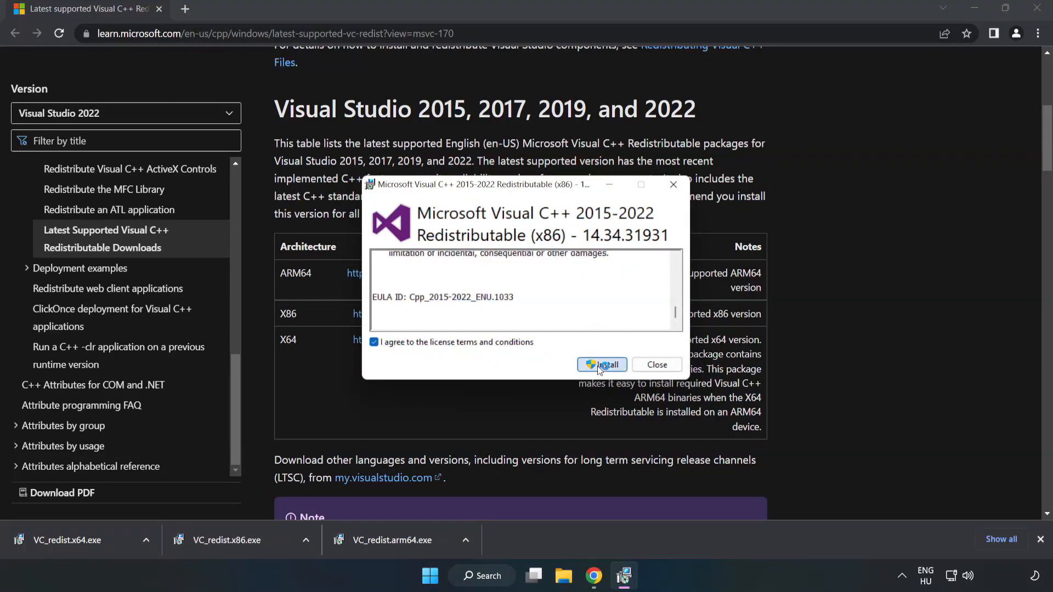
left_click(602, 364)
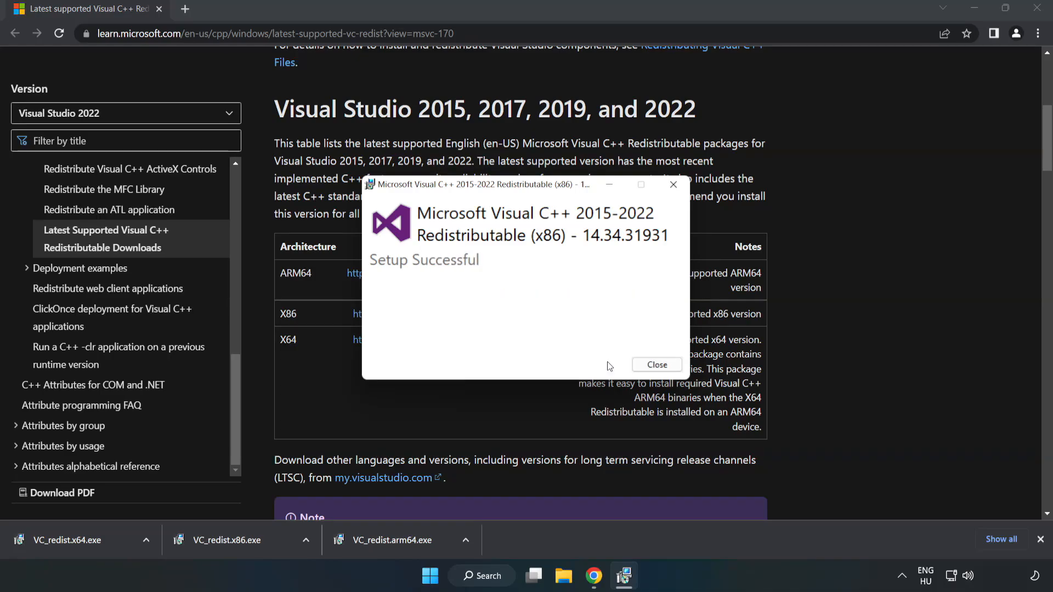
left_click(656, 364)
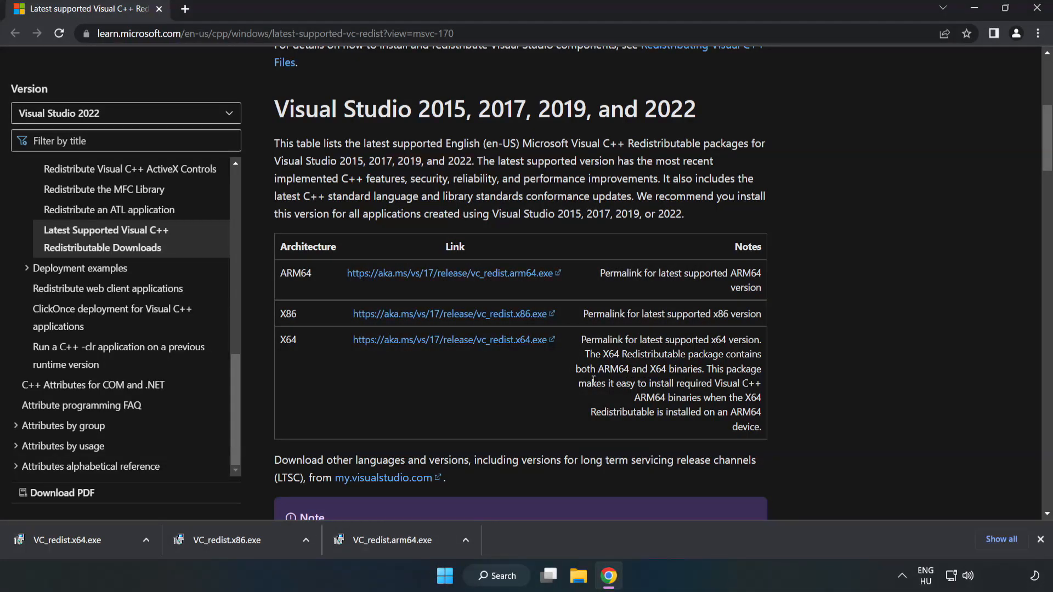
- Install the x64 Visual C++ 2015-2022 runtime from VC_redist.x64.exe and close its setup
left_click(67, 540)
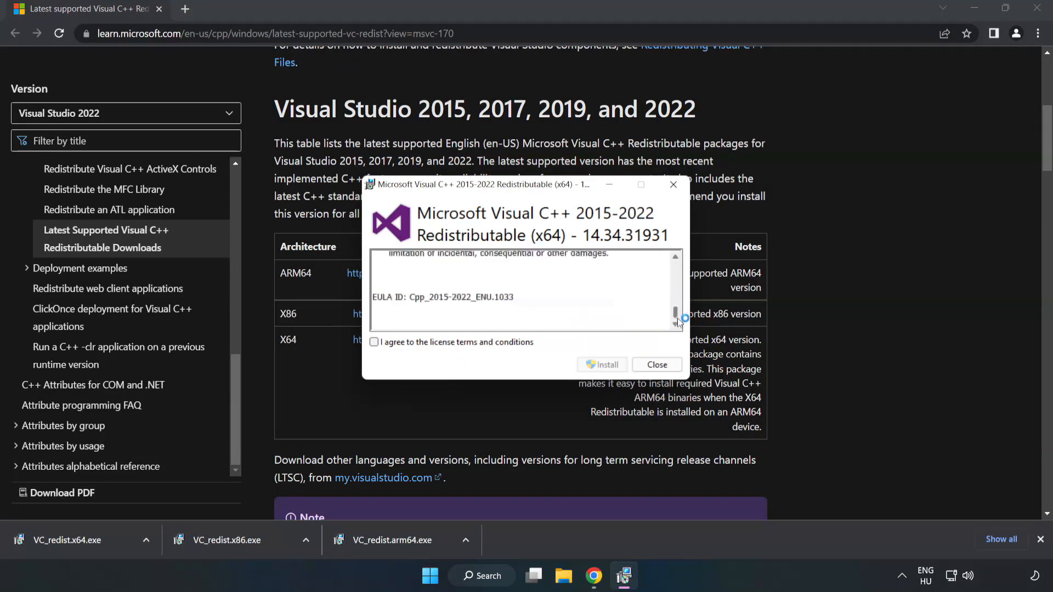
left_click(374, 342)
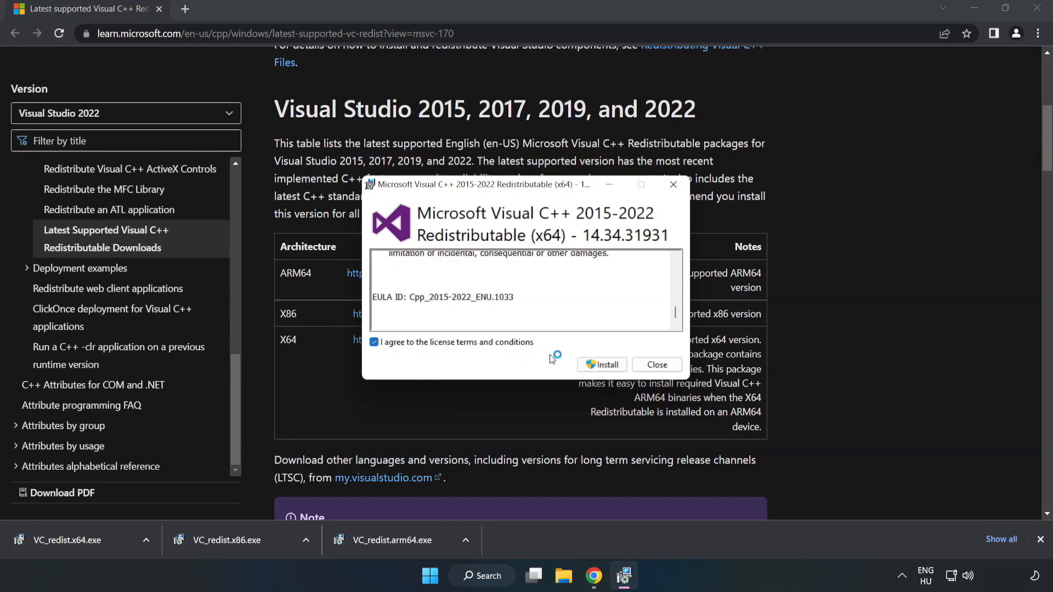
left_click(601, 365)
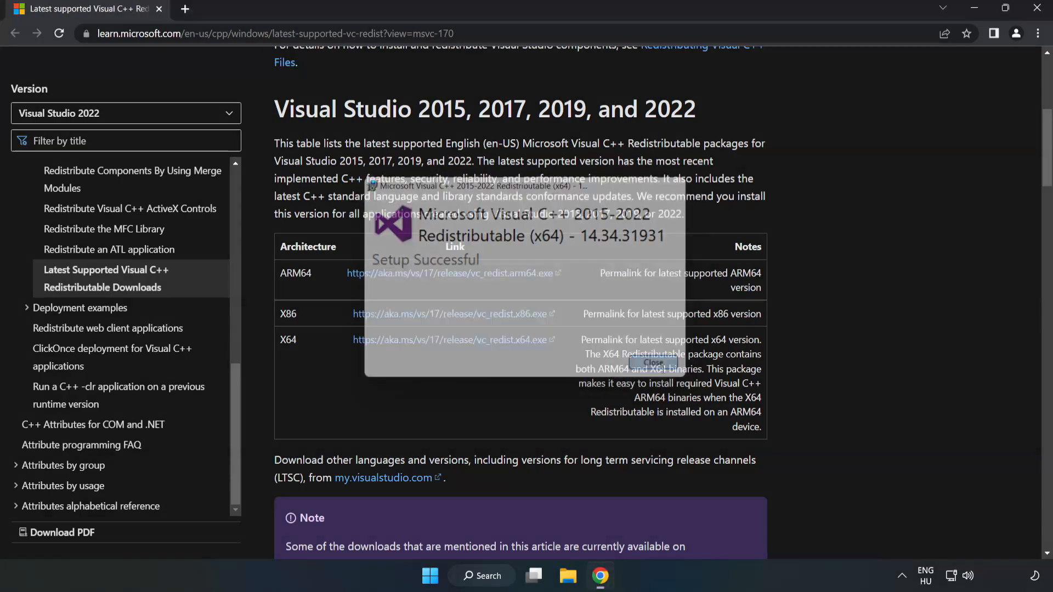
left_click(650, 363)
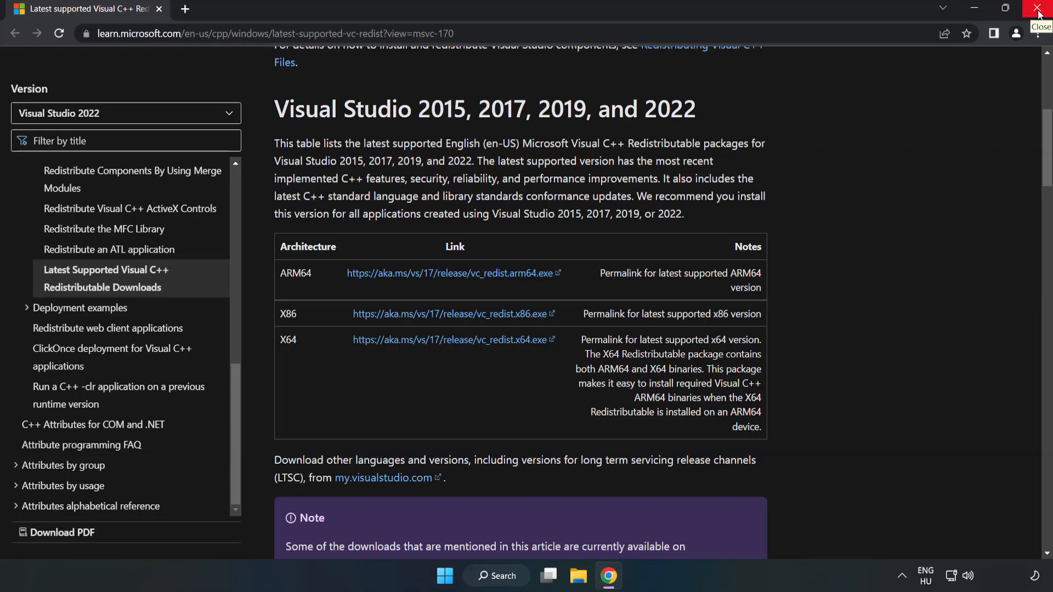
- Close Chrome and launch Command Prompt as administrator via a search for 'cmd'
left_click(1040, 10)
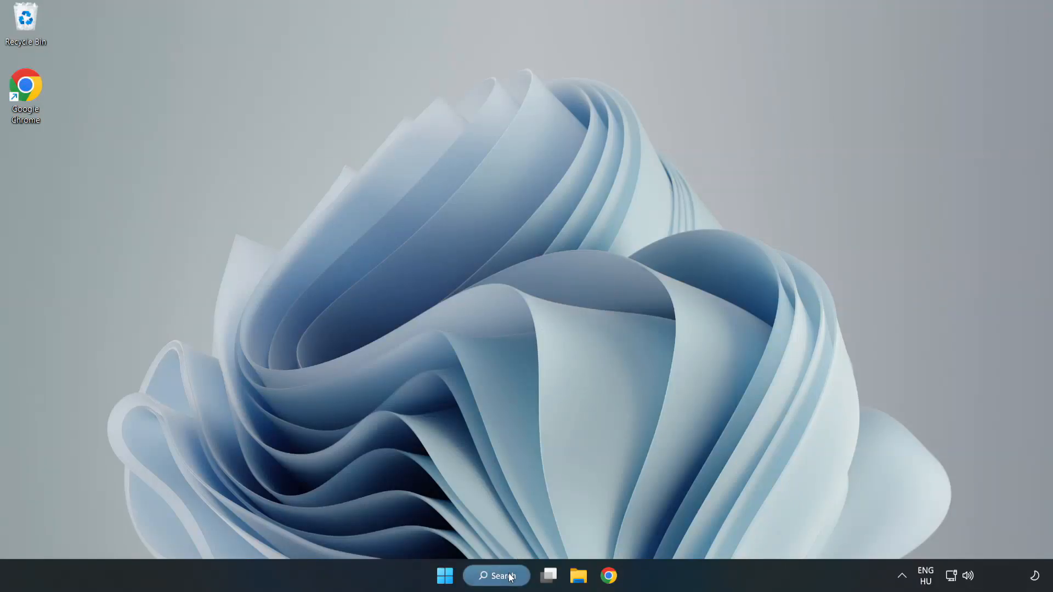
left_click(496, 576)
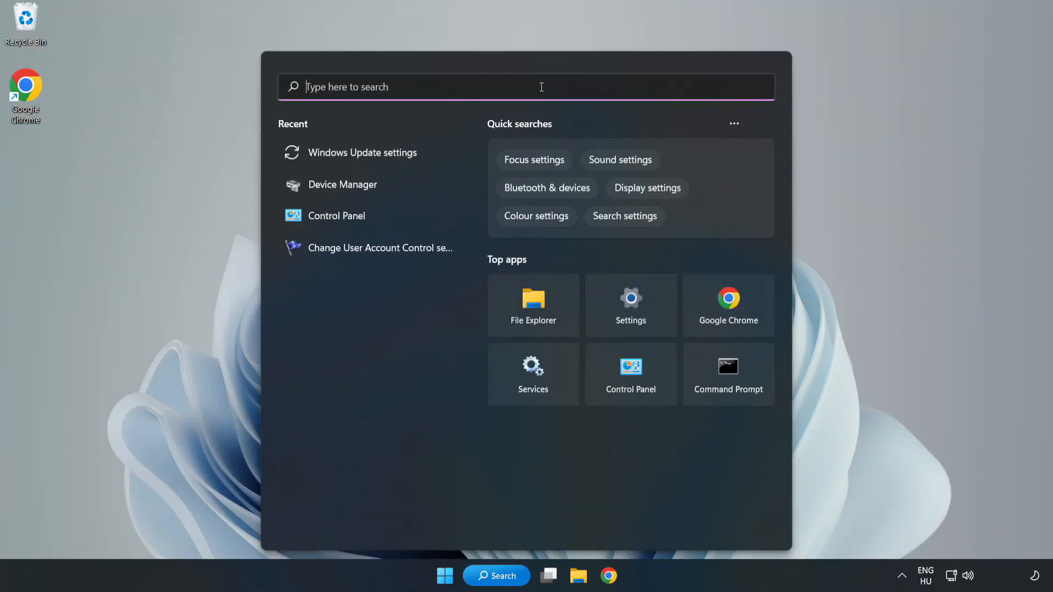
type("cmd")
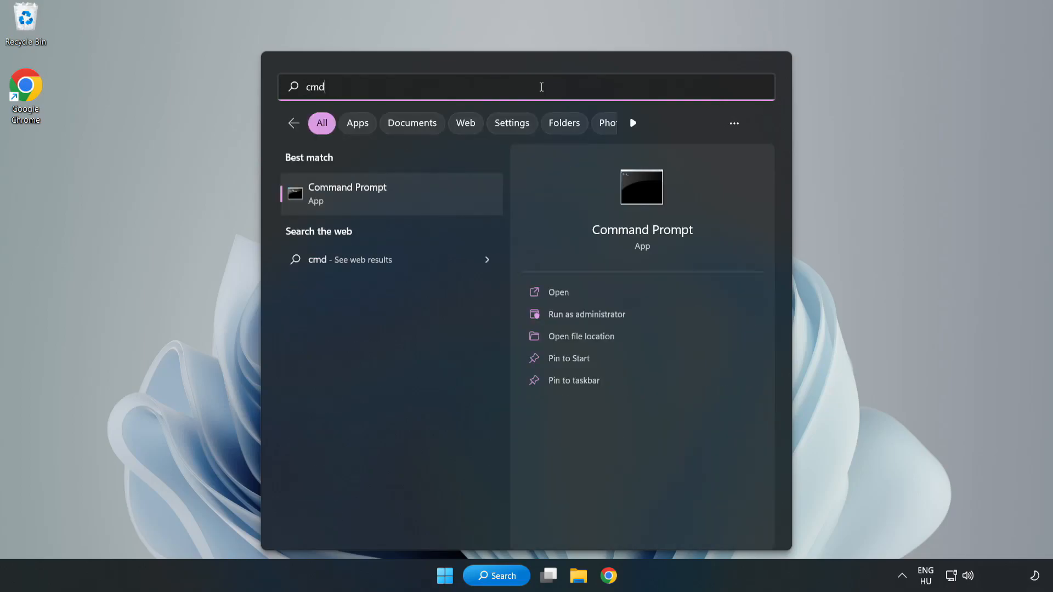
mouse_move(350, 204)
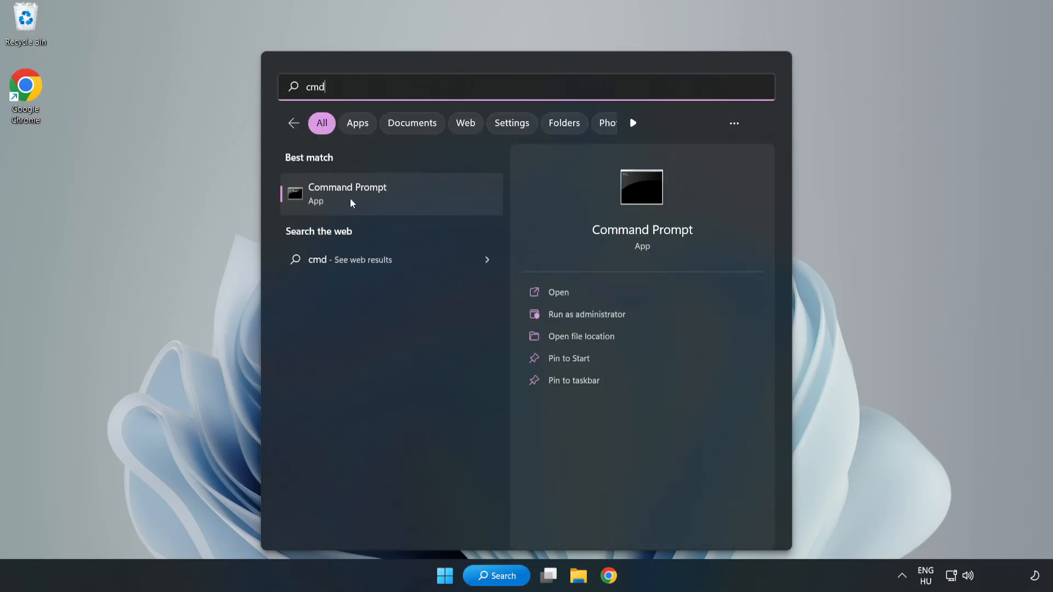
right_click(347, 194)
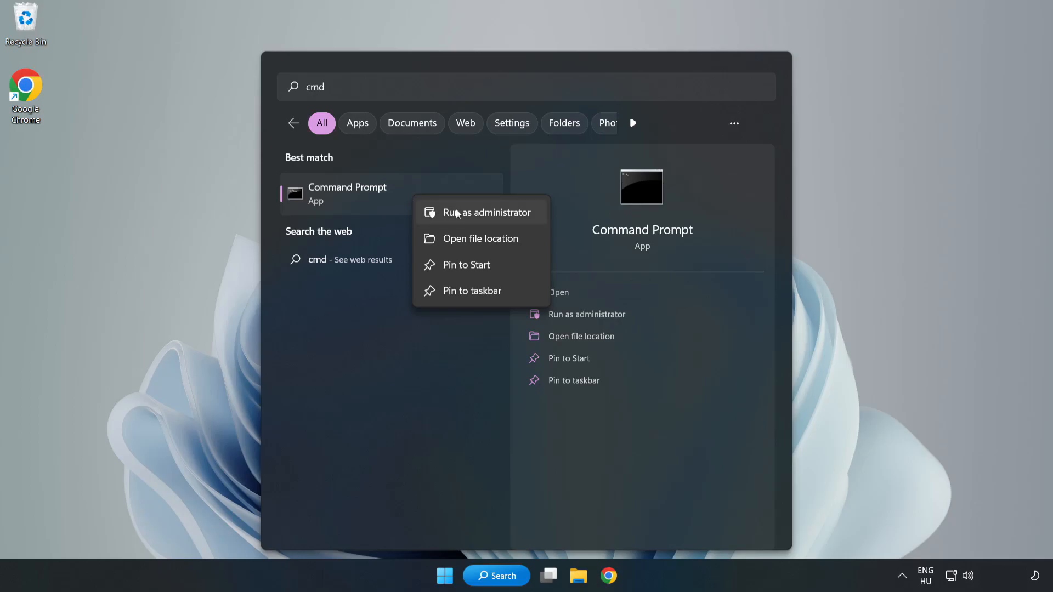
mouse_move(457, 218)
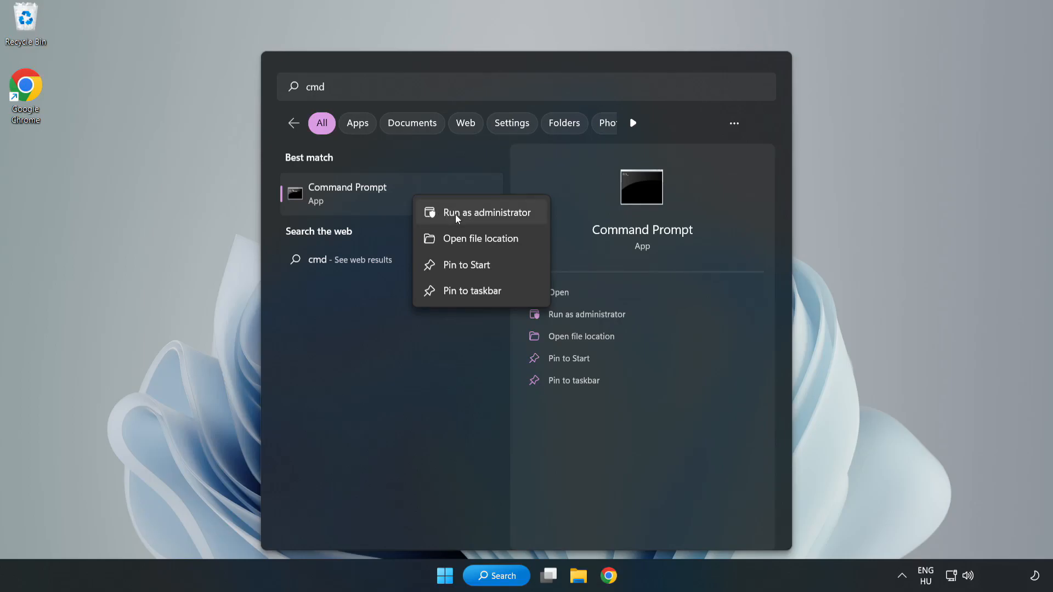
left_click(488, 212)
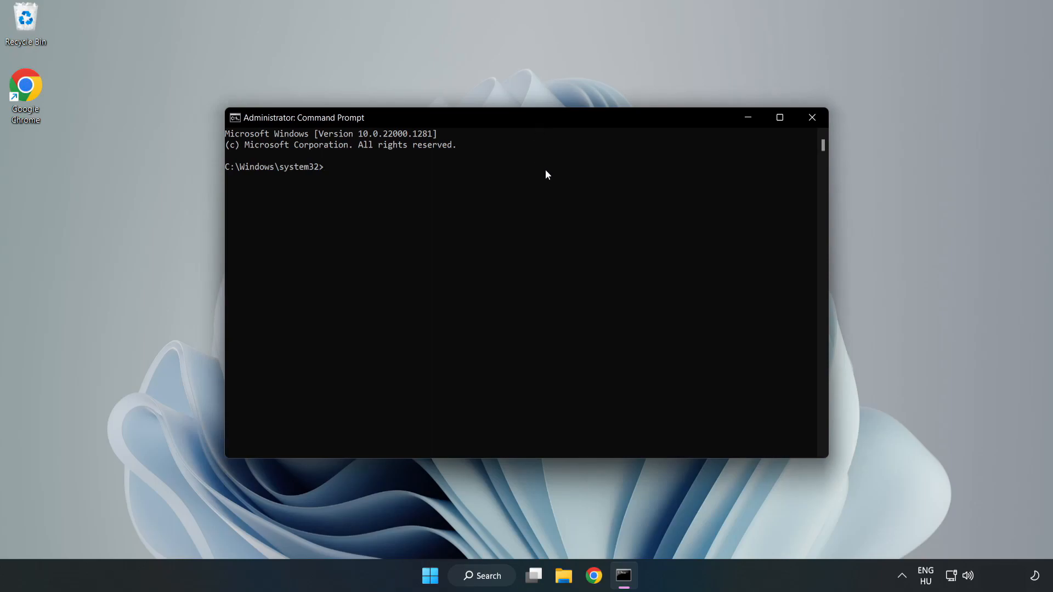
- Run sfc /scannow, which finds no integrity violations
type("sfc")
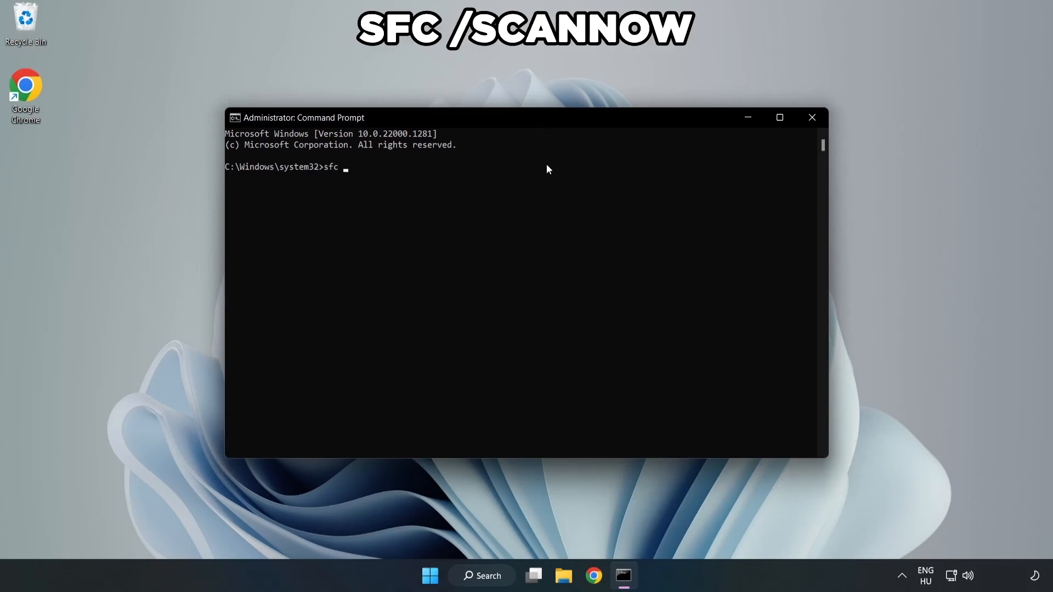
type("/scannow")
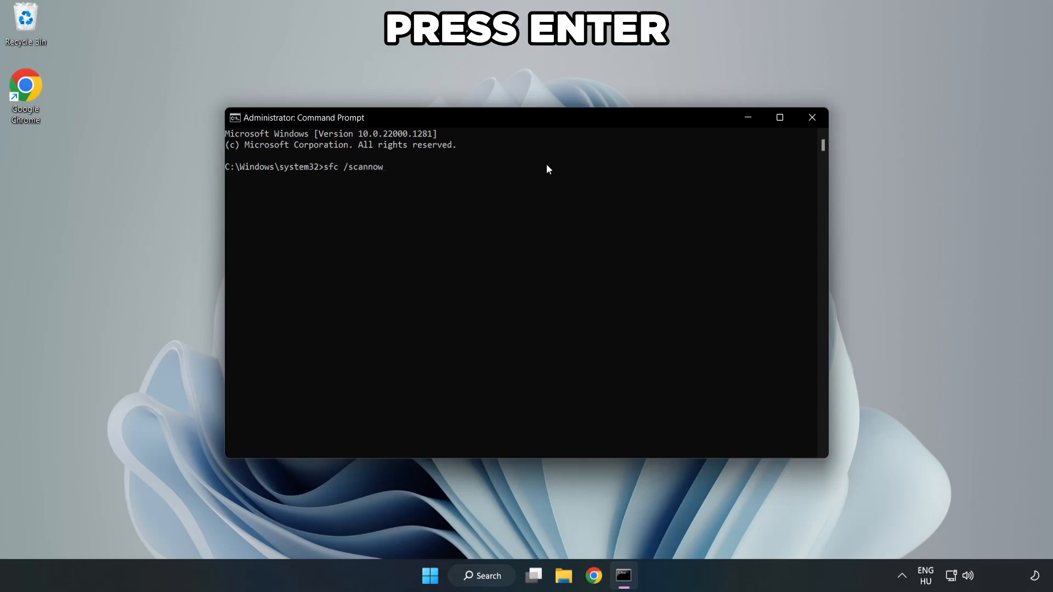
key("enter")
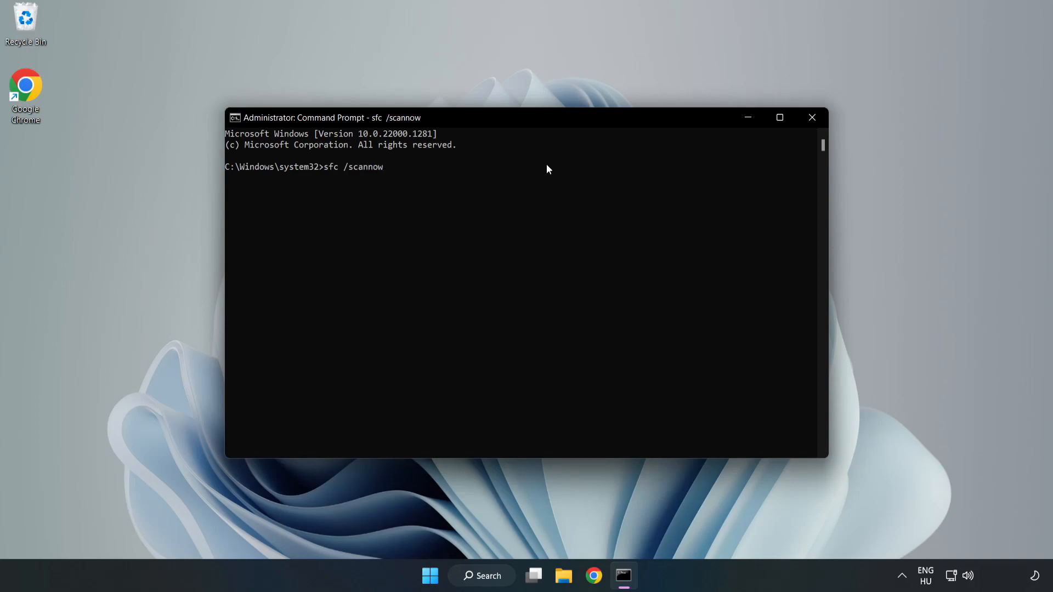
key("enter")
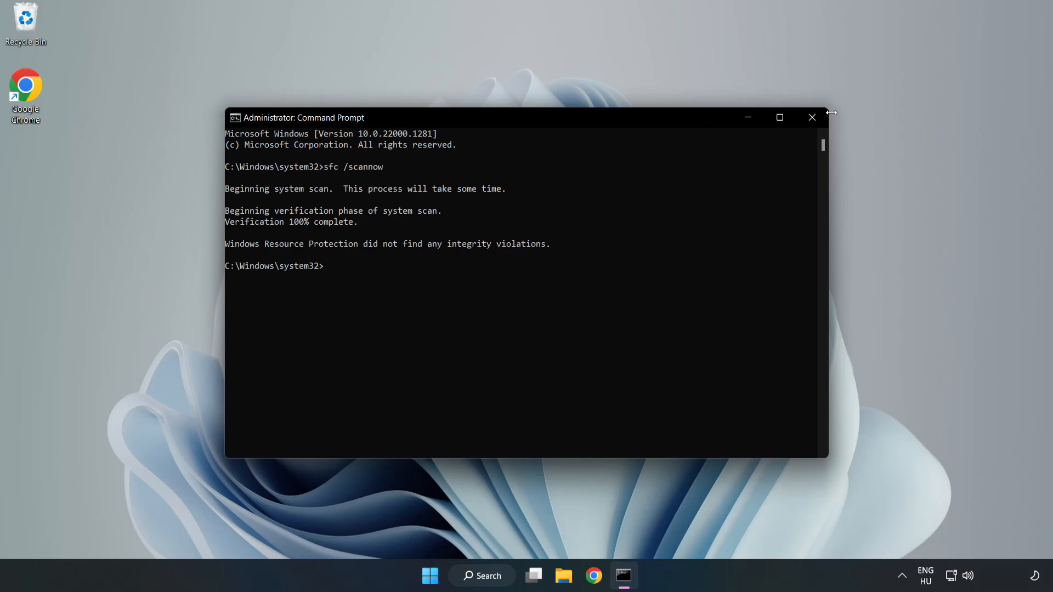
- Close the console and bring up the Start menu's power options
left_click(812, 117)
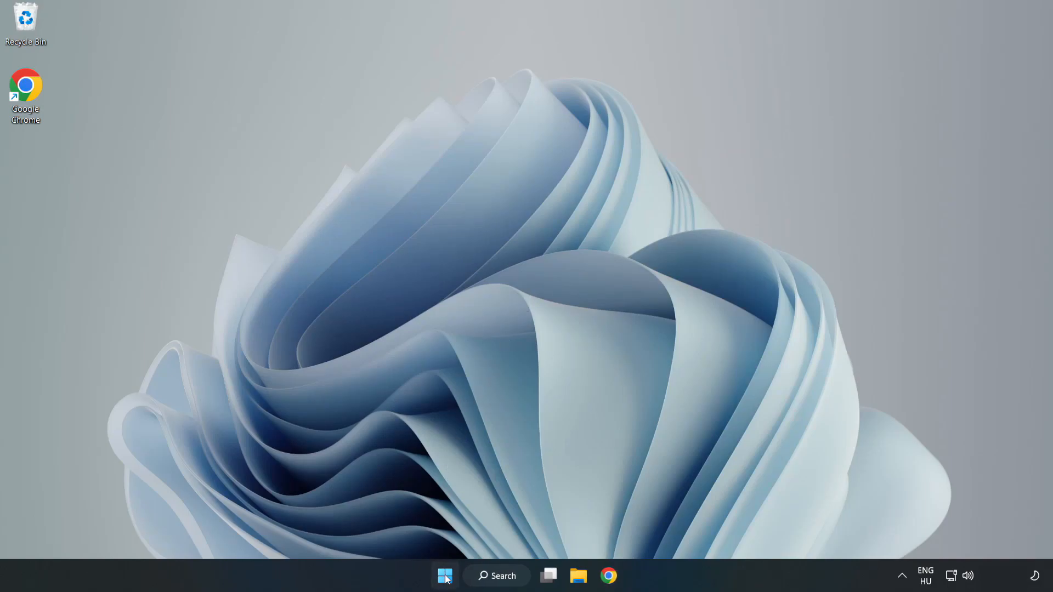
left_click(445, 576)
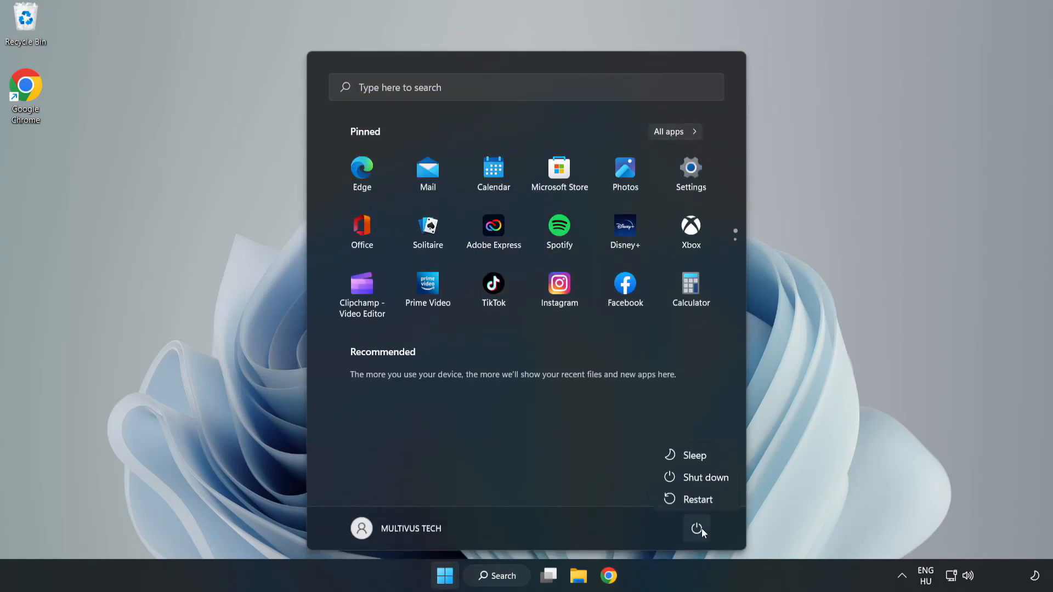
mouse_move(698, 499)
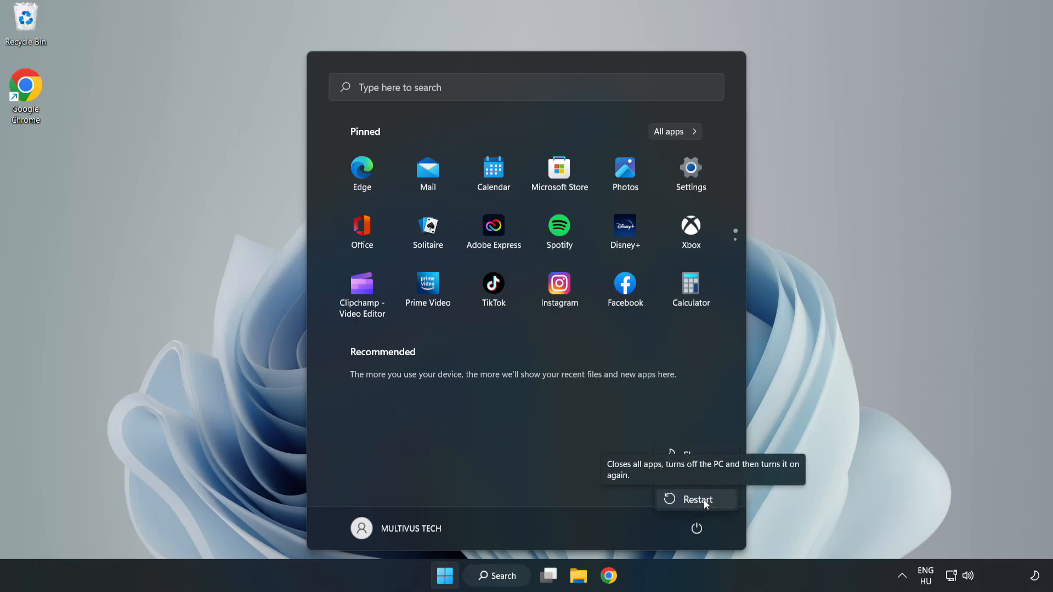